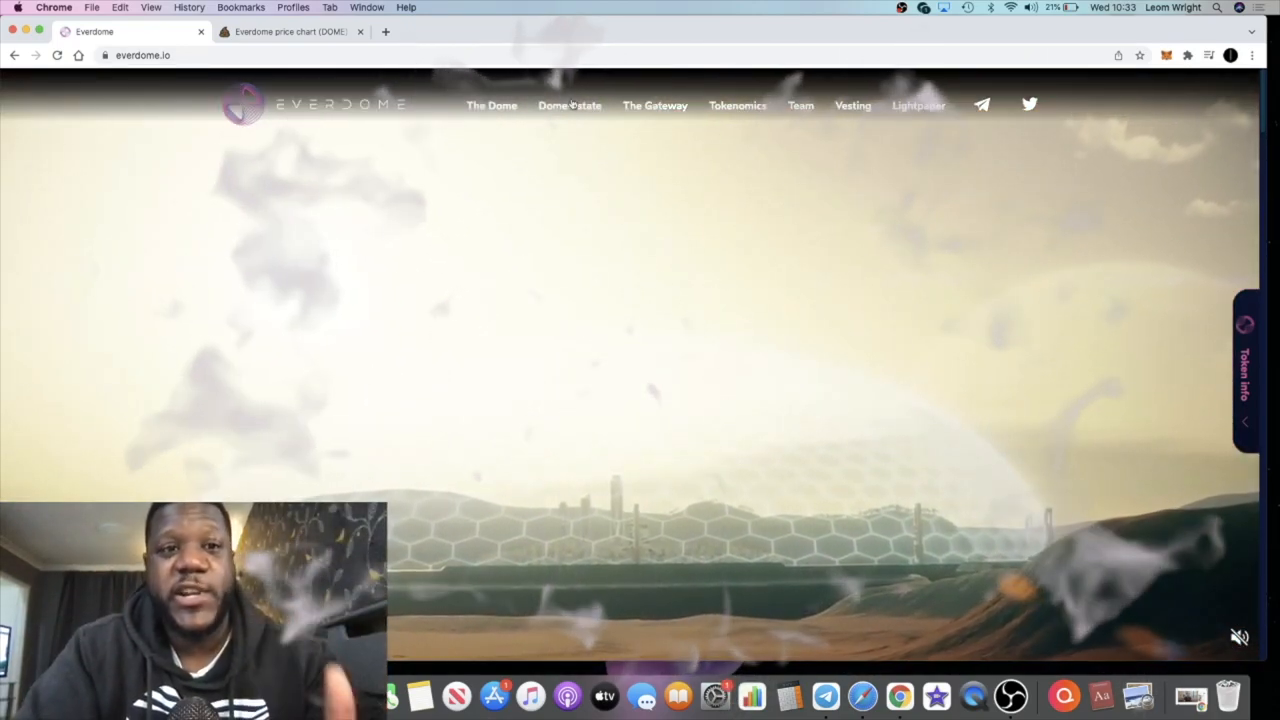
mouse_move(290, 32)
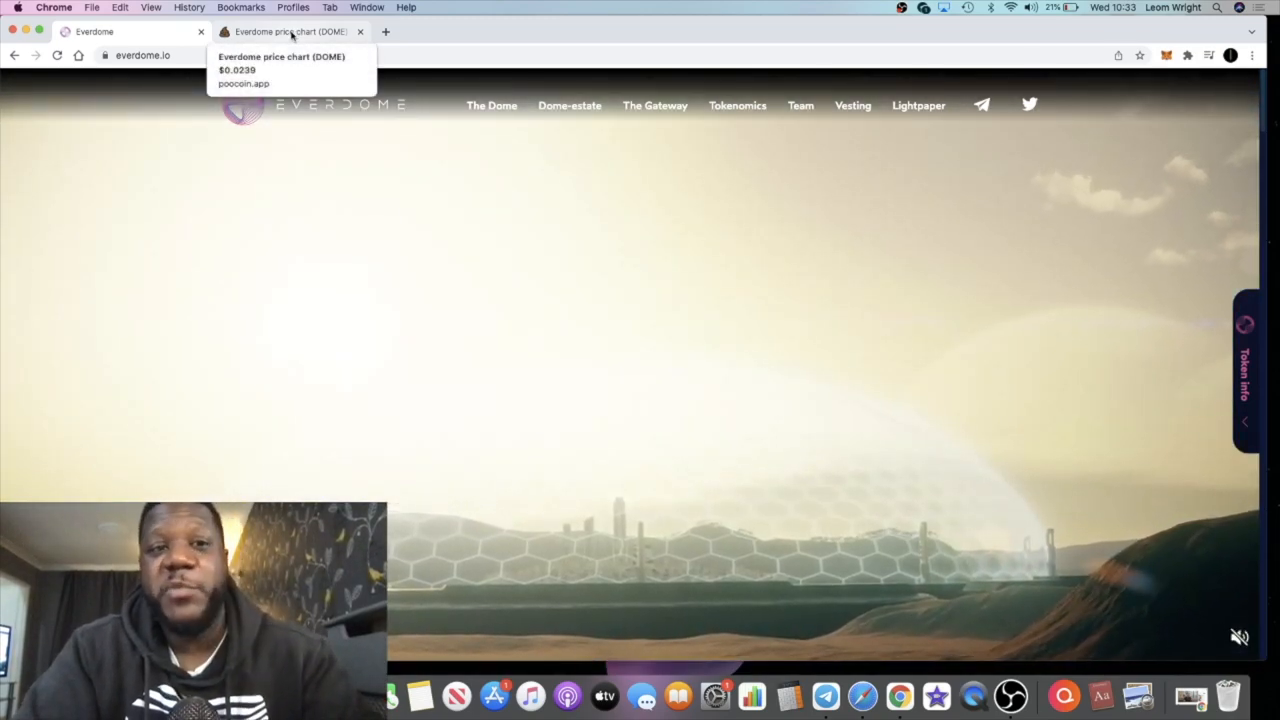
Step: Bring the PooCoin DOME/BNB price chart tab to the front
click(290, 32)
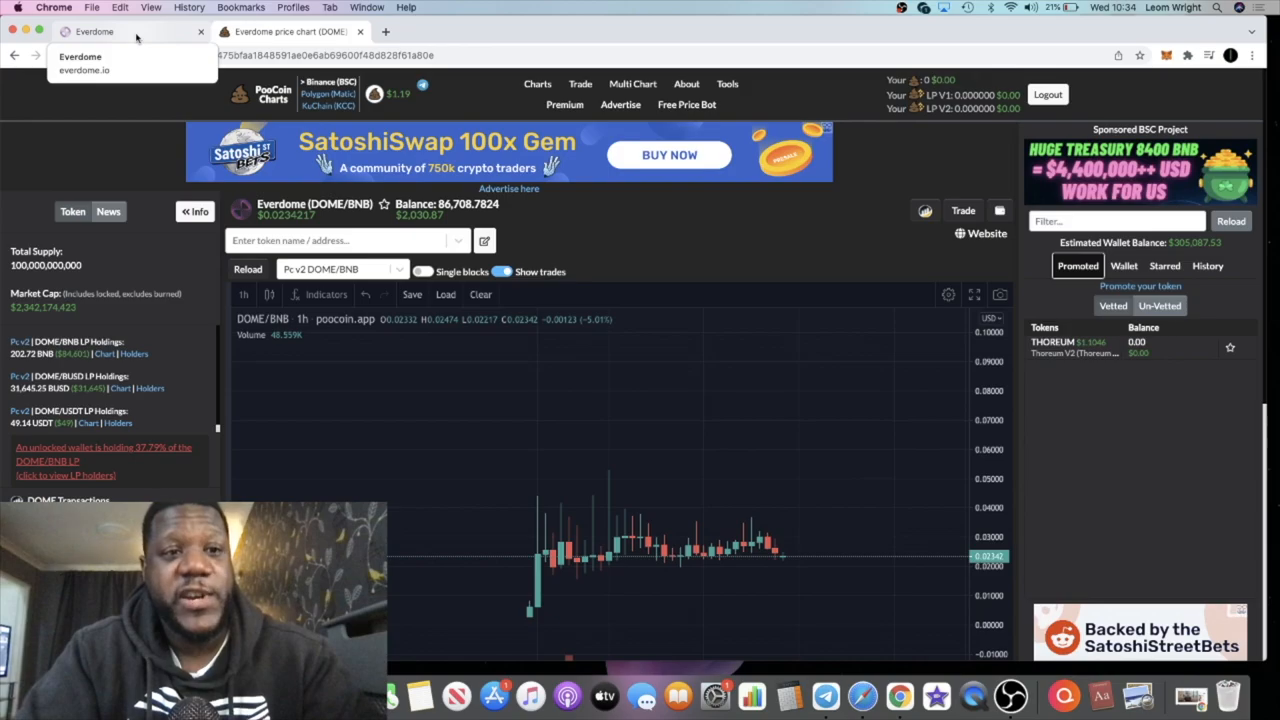
Step: Return to the Everdome homepage and scroll to the hyper-realistic metaverse intro and The Dome section
click(94, 32)
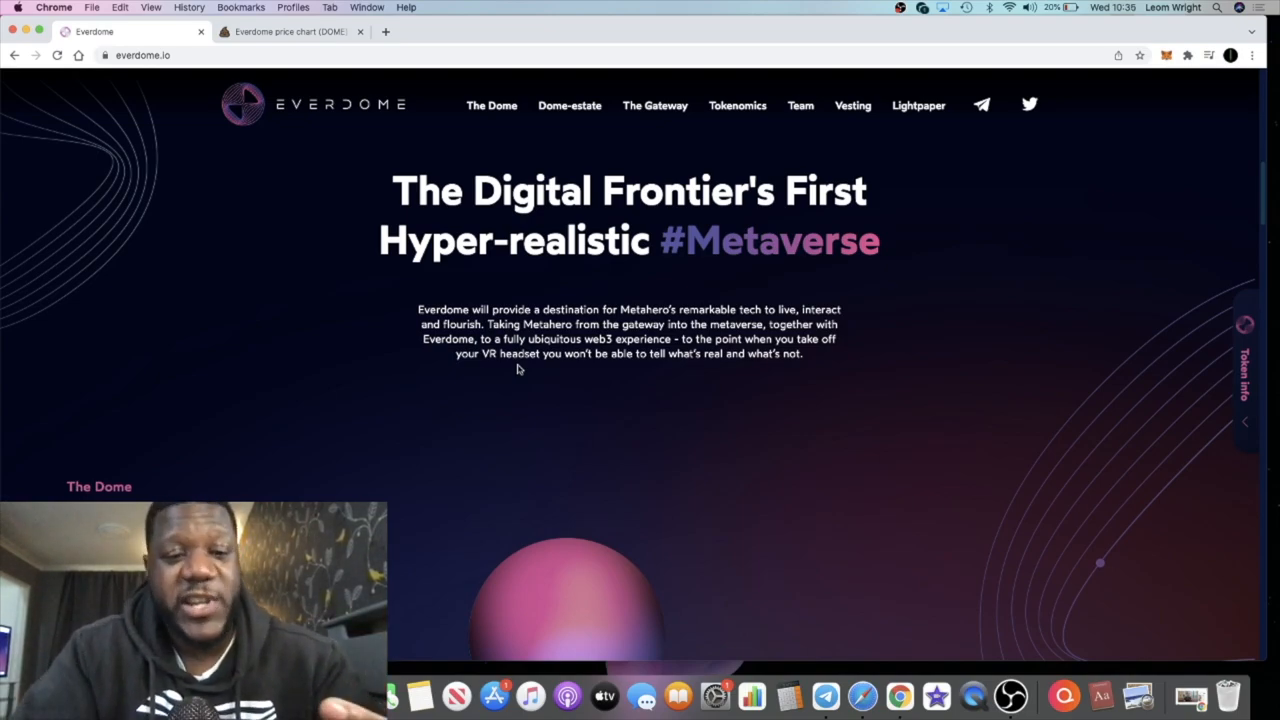
scroll(down, 3)
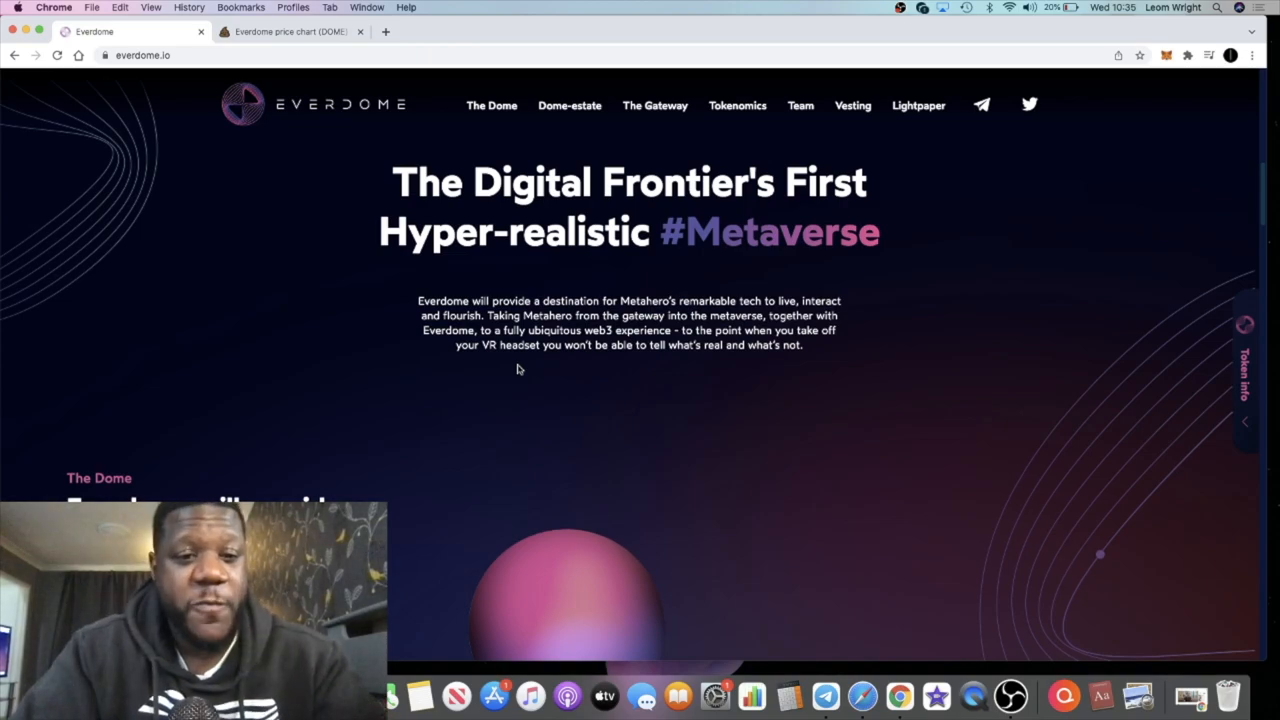
scroll(down, 3)
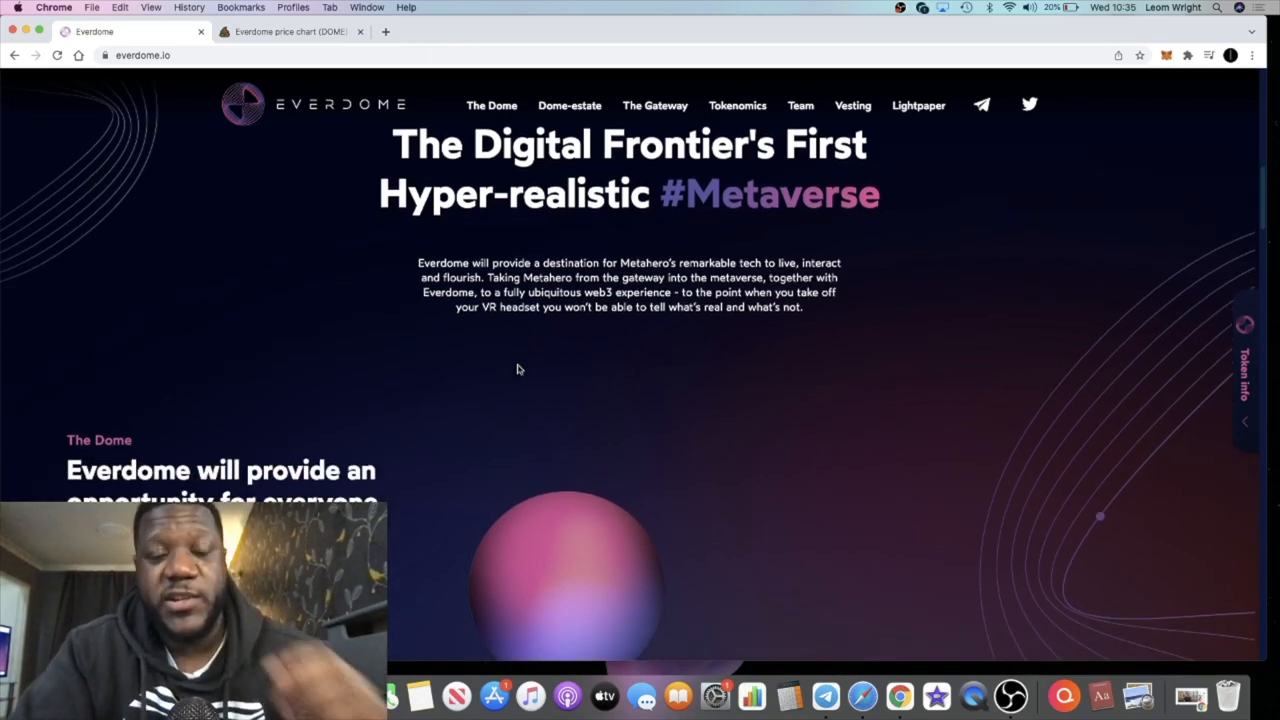
scroll(down, 3)
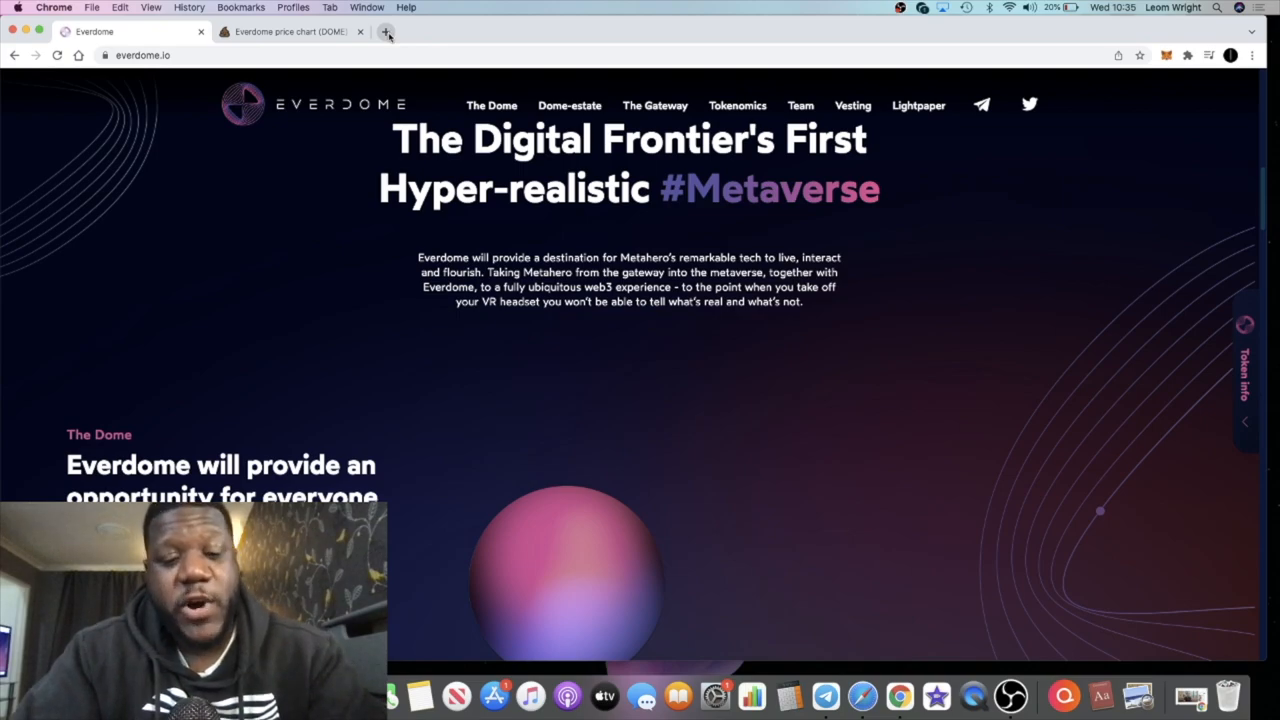
Step: Show the PooCoin DOME/BNB chart with the 86,708.7824 DOME balance
click(290, 32)
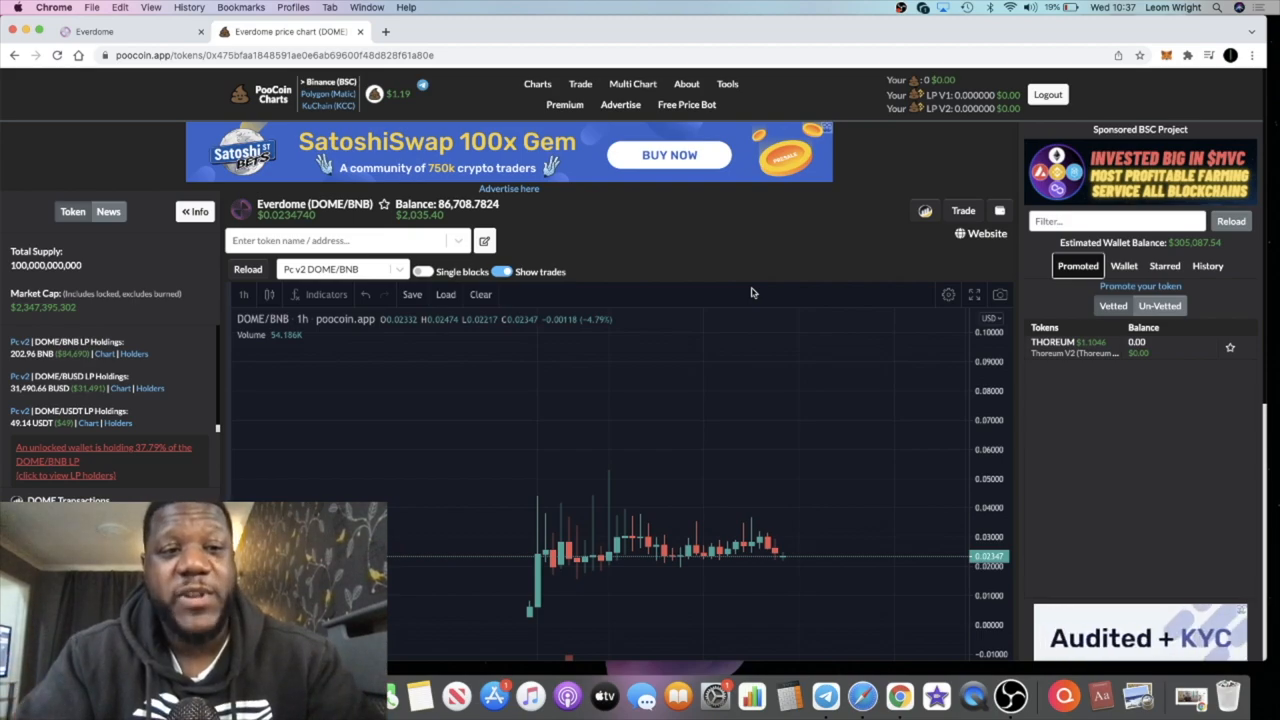
mouse_move(742, 304)
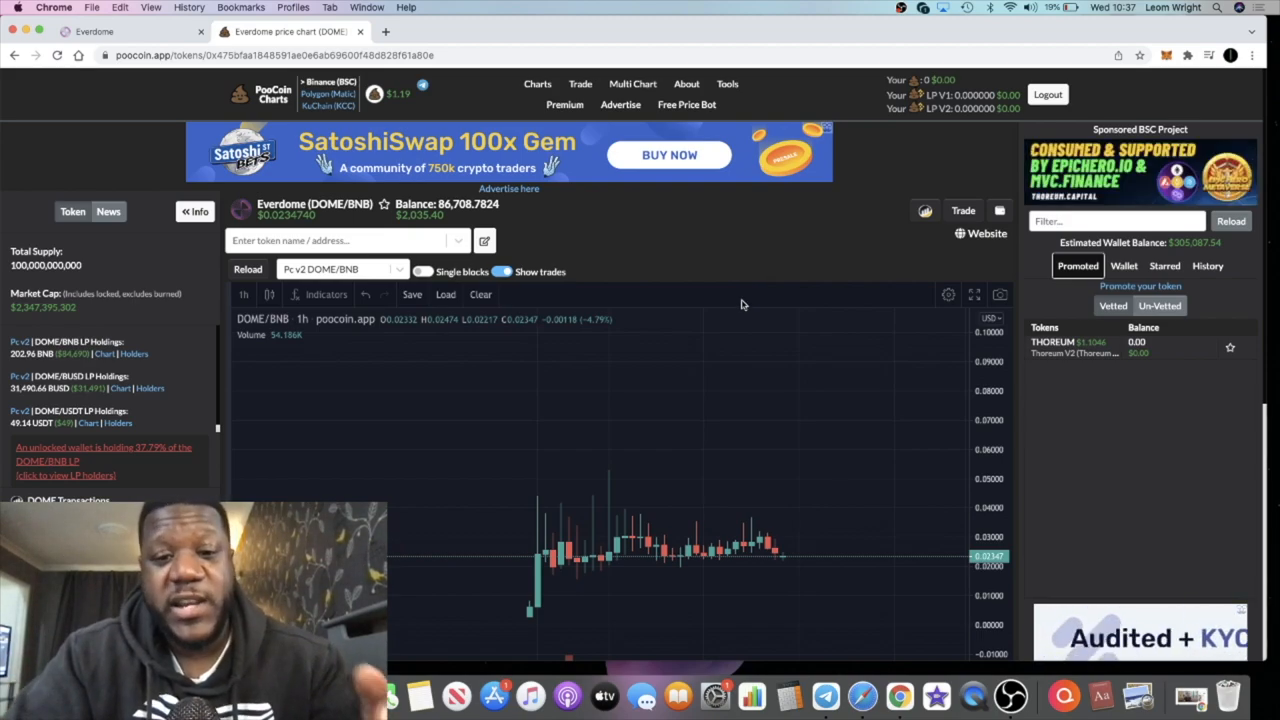
mouse_move(690, 448)
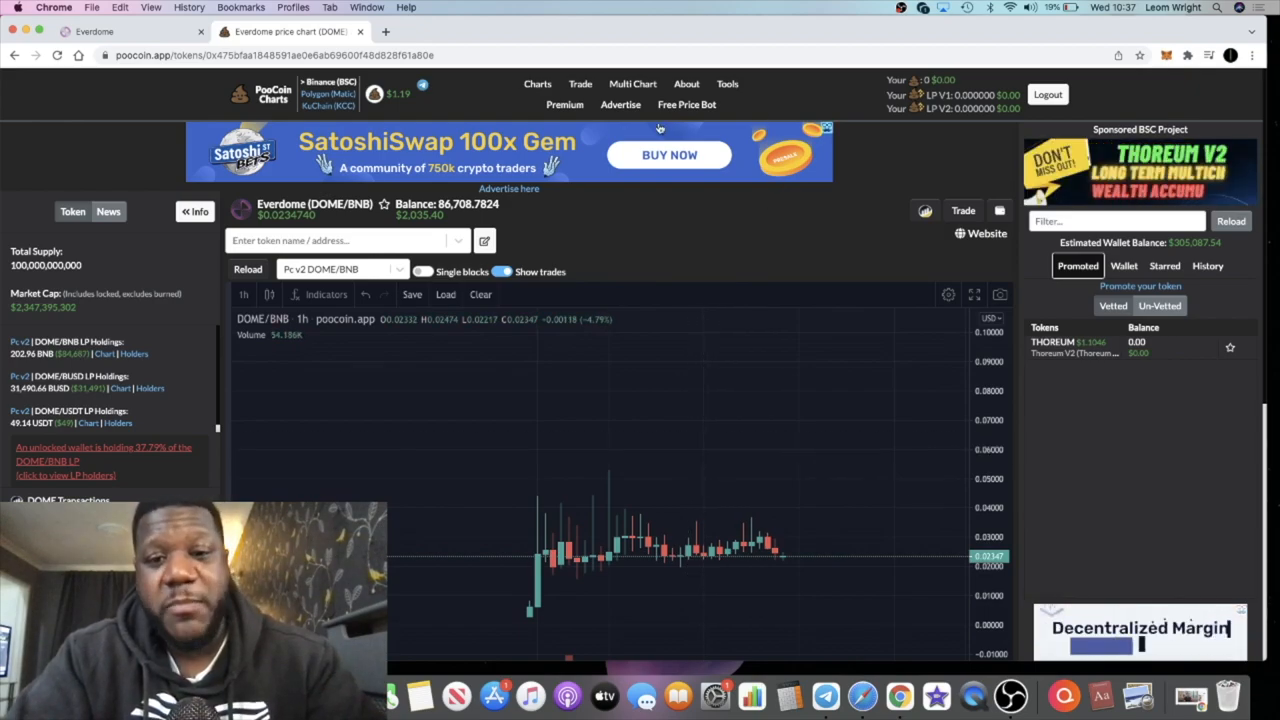
mouse_move(544, 486)
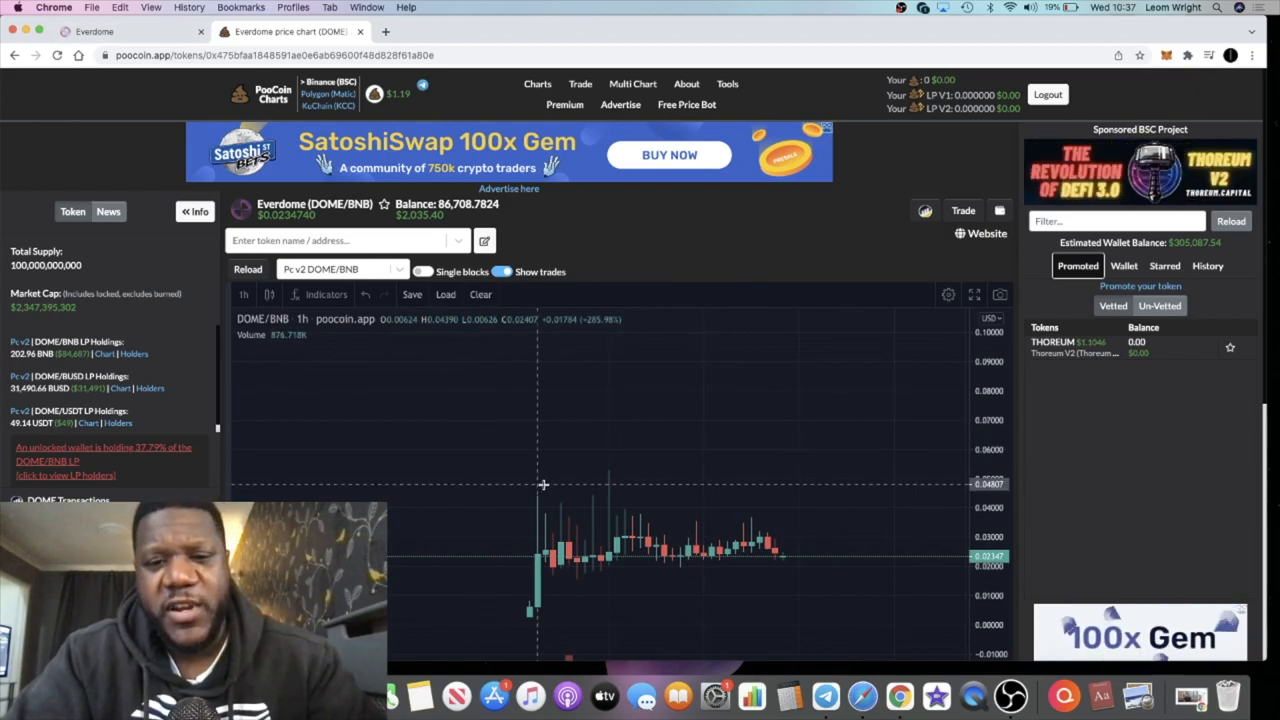
mouse_move(560, 470)
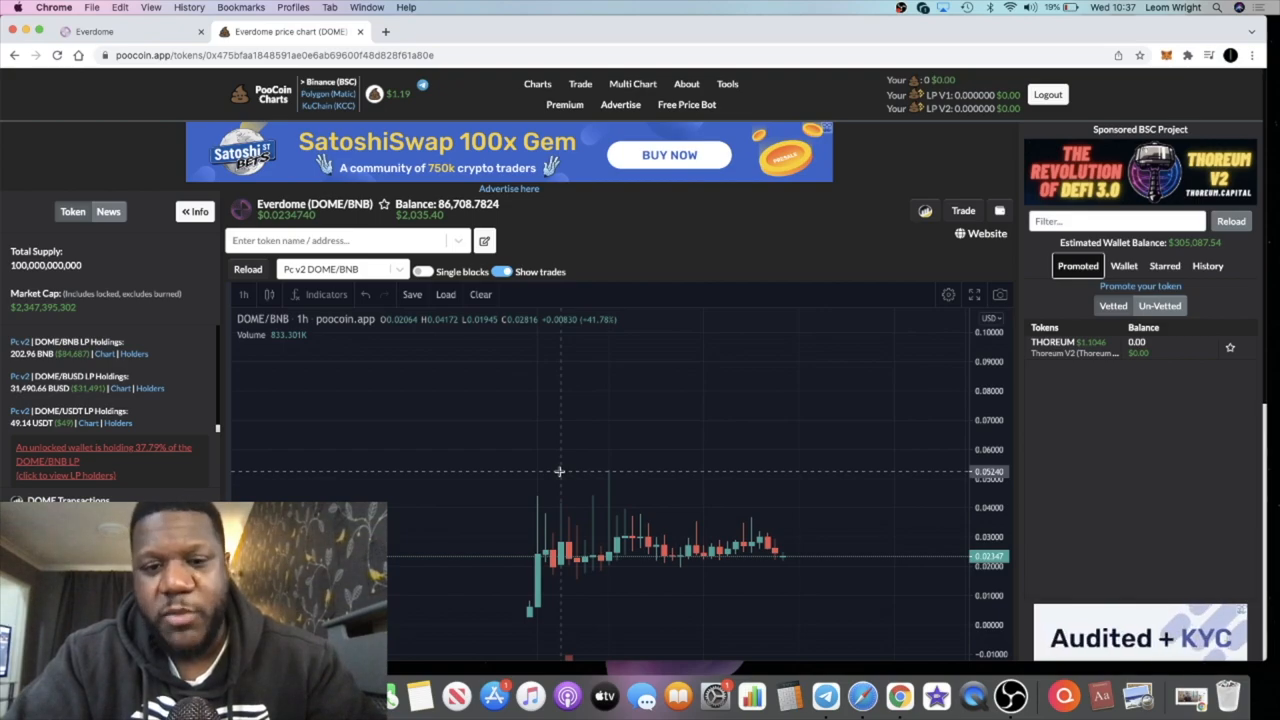
Step: Connect Metamask on the Everdome vesting page and select the 619,348.4454 DOME total
click(130, 32)
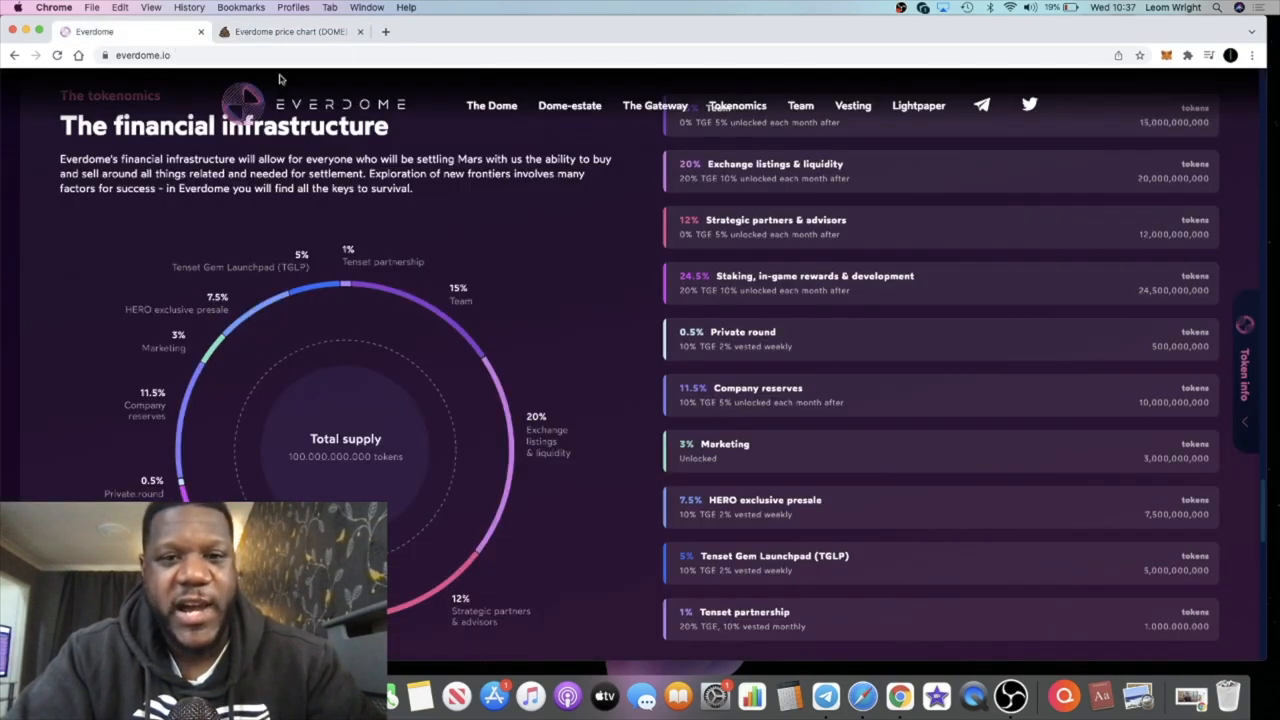
mouse_move(410, 50)
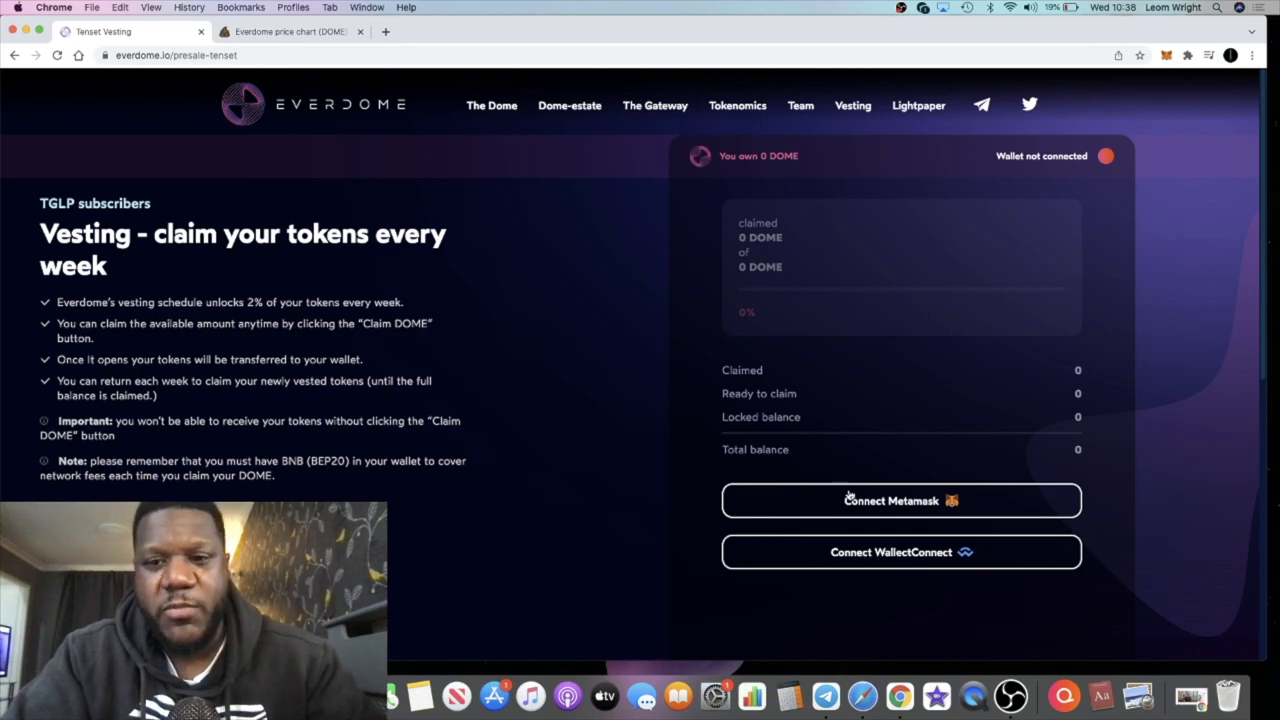
click(900, 500)
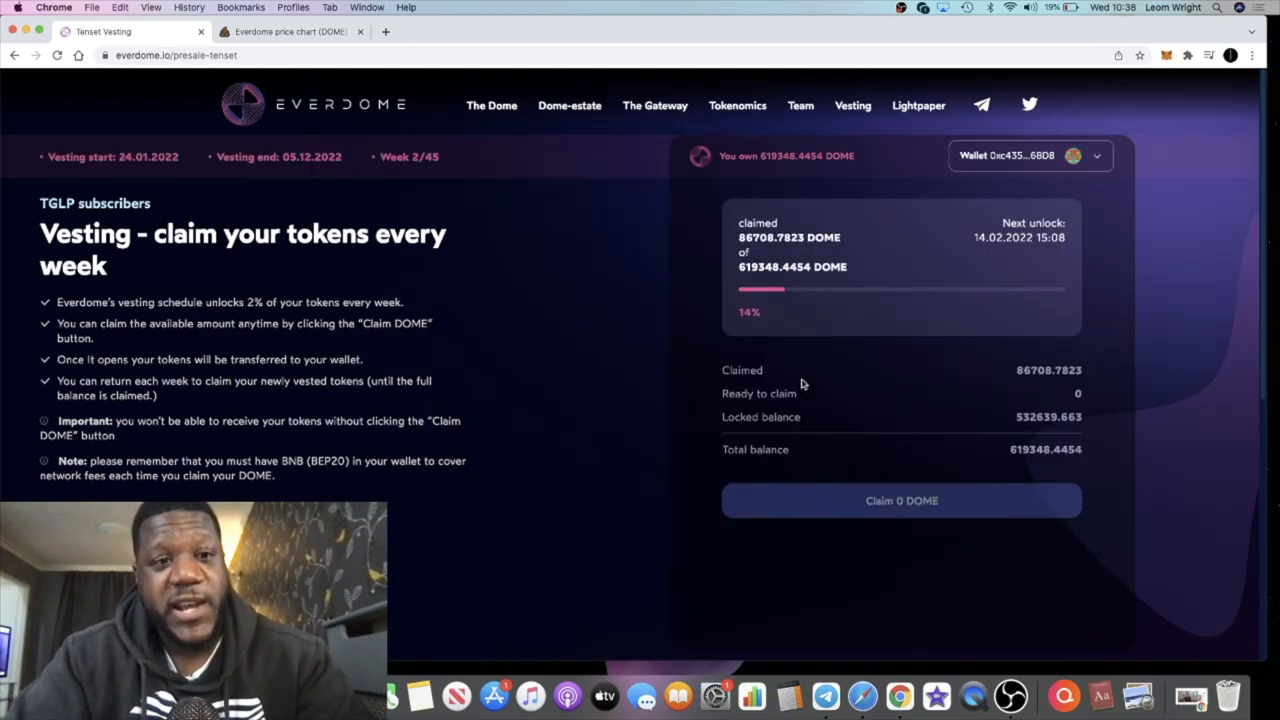
mouse_move(808, 304)
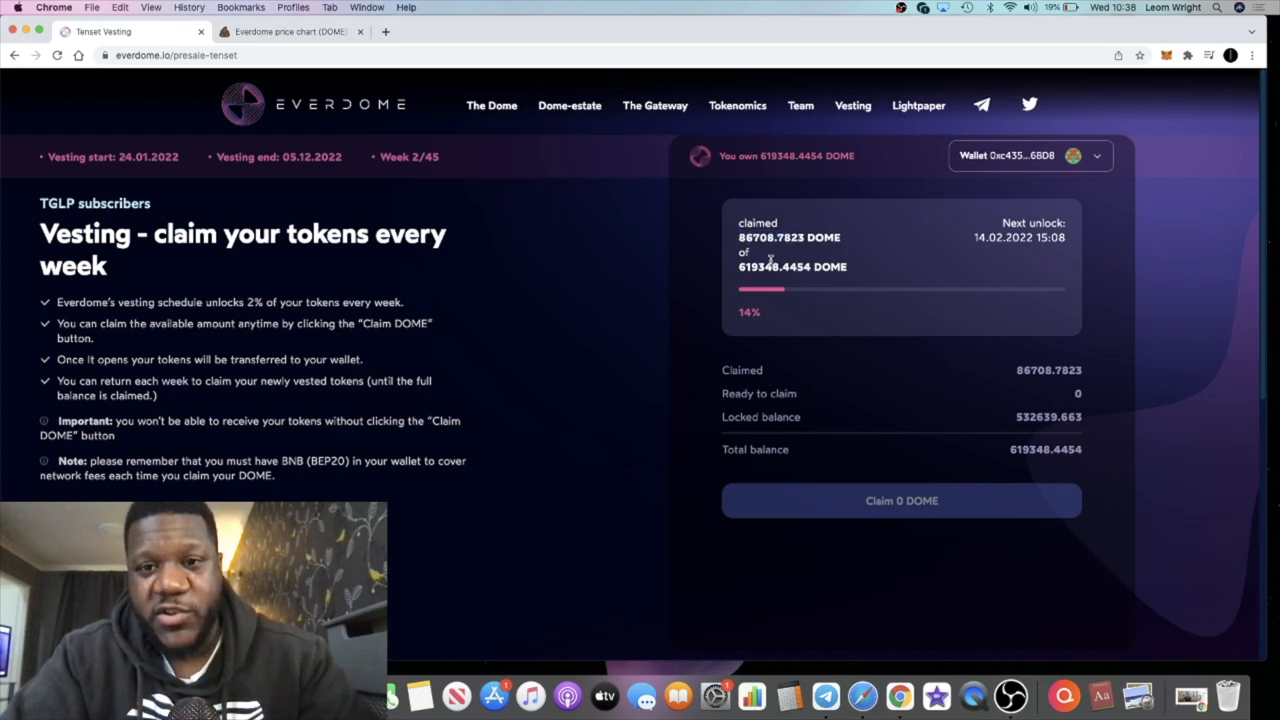
double_click(760, 266)
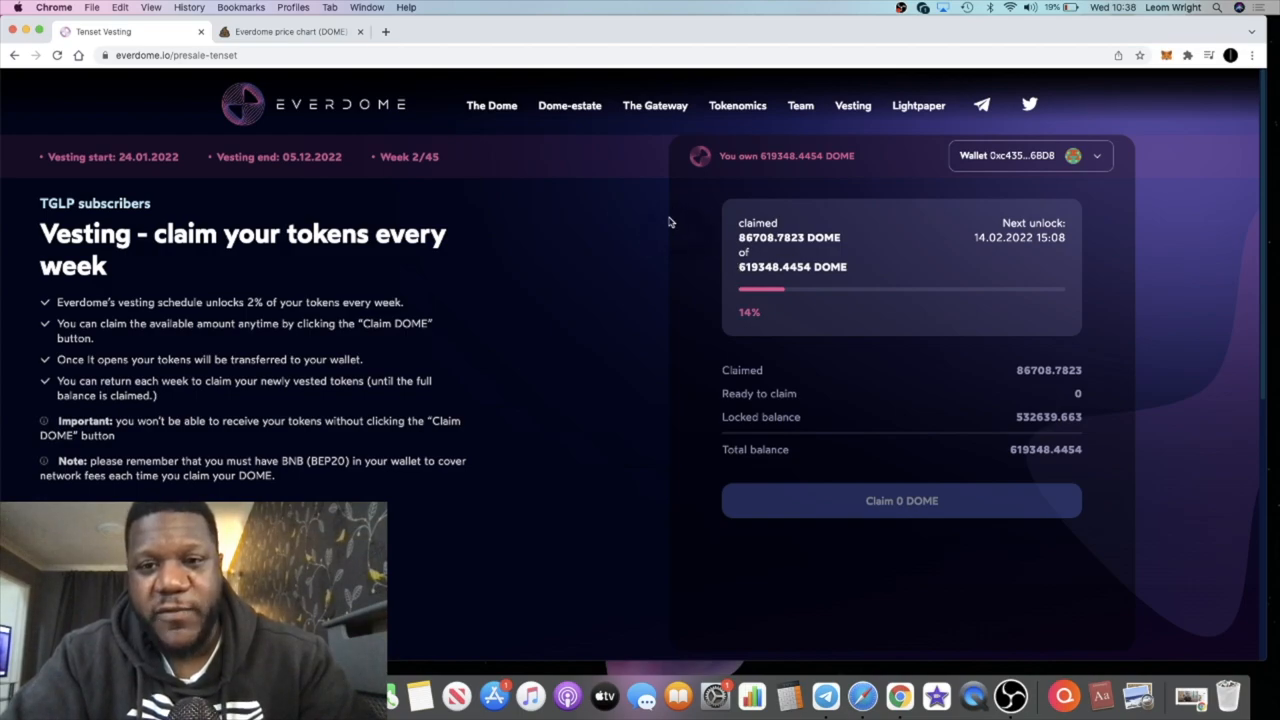
mouse_move(788, 696)
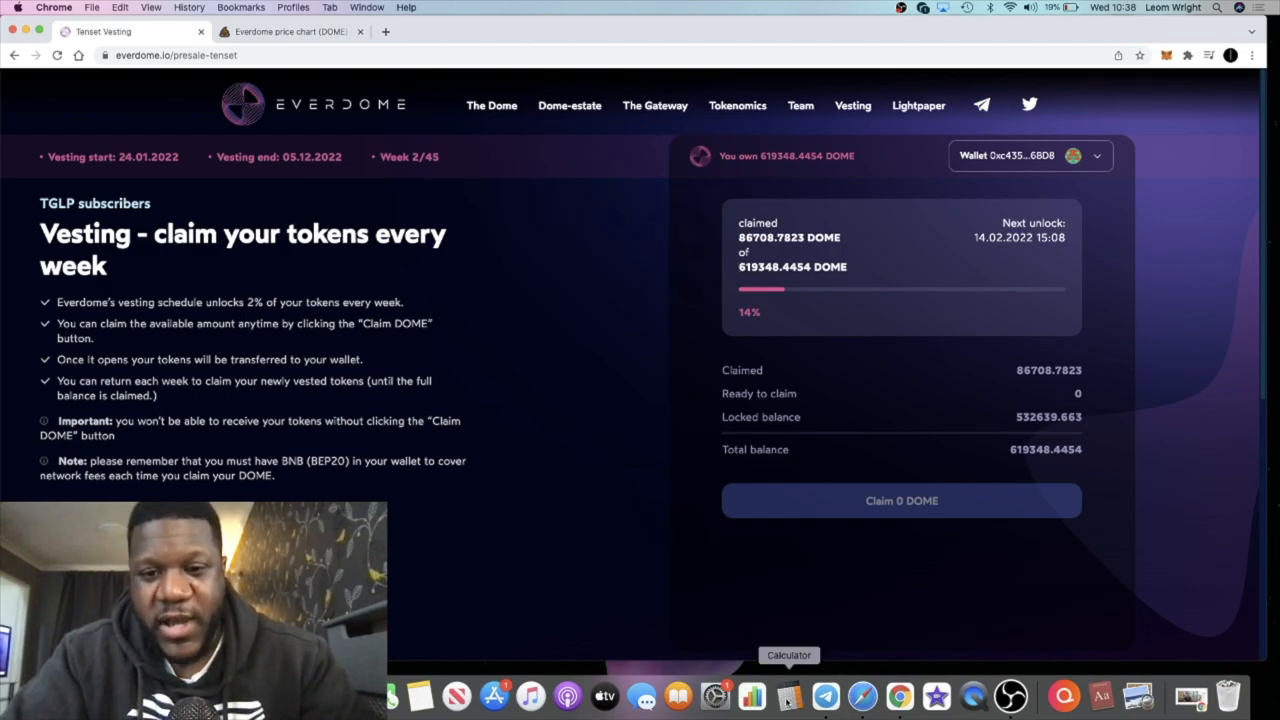
Step: Work out a share of the 619,348 DOME total in Calculator, giving 24,773.92
click(752, 696)
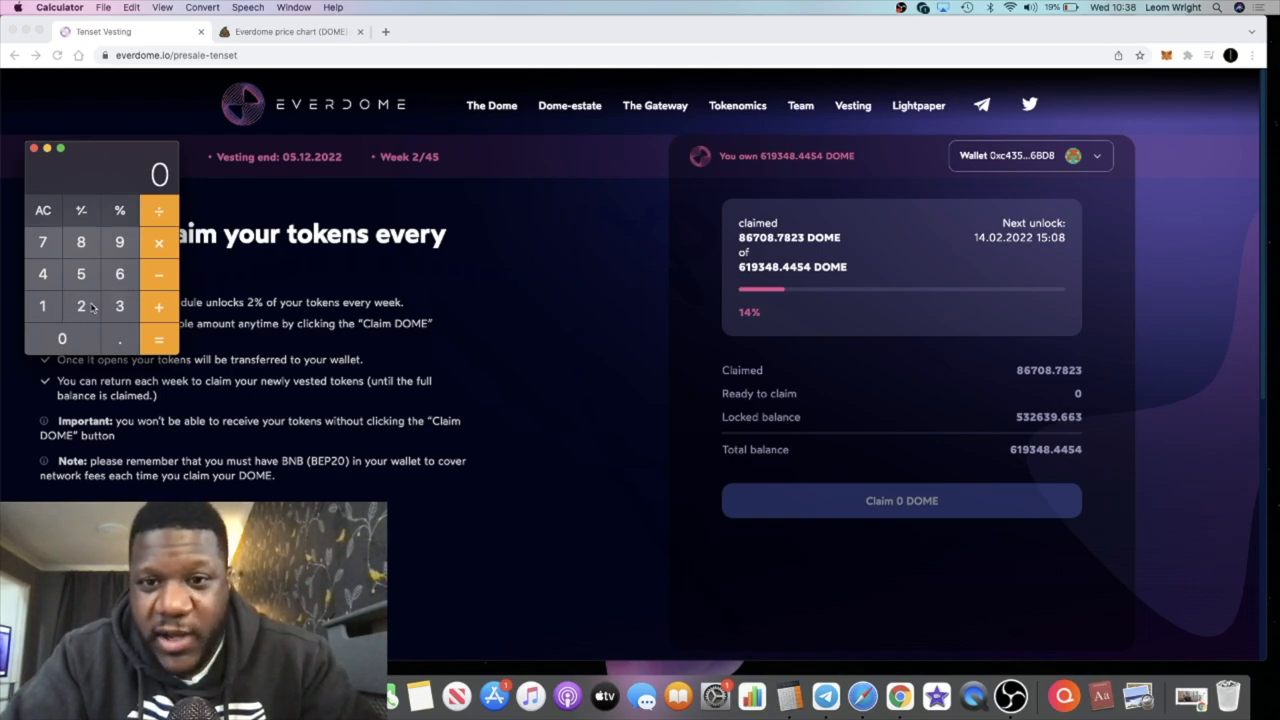
click(44, 306)
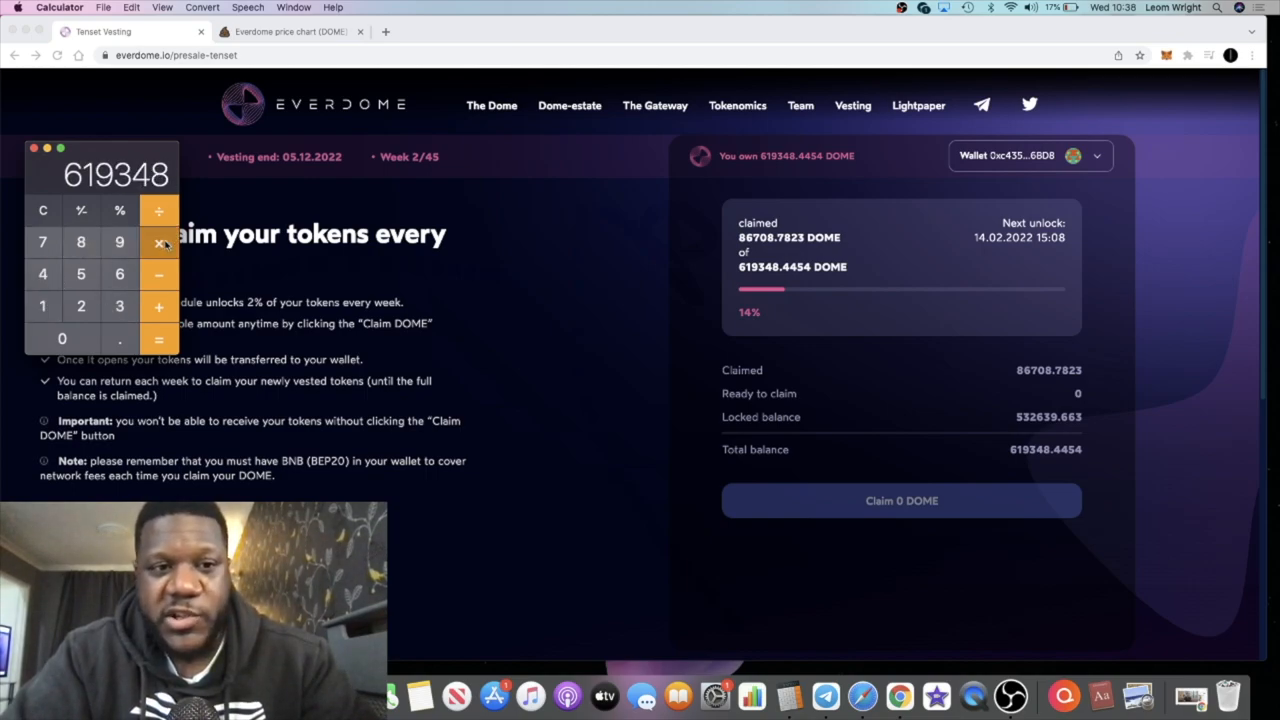
click(44, 210)
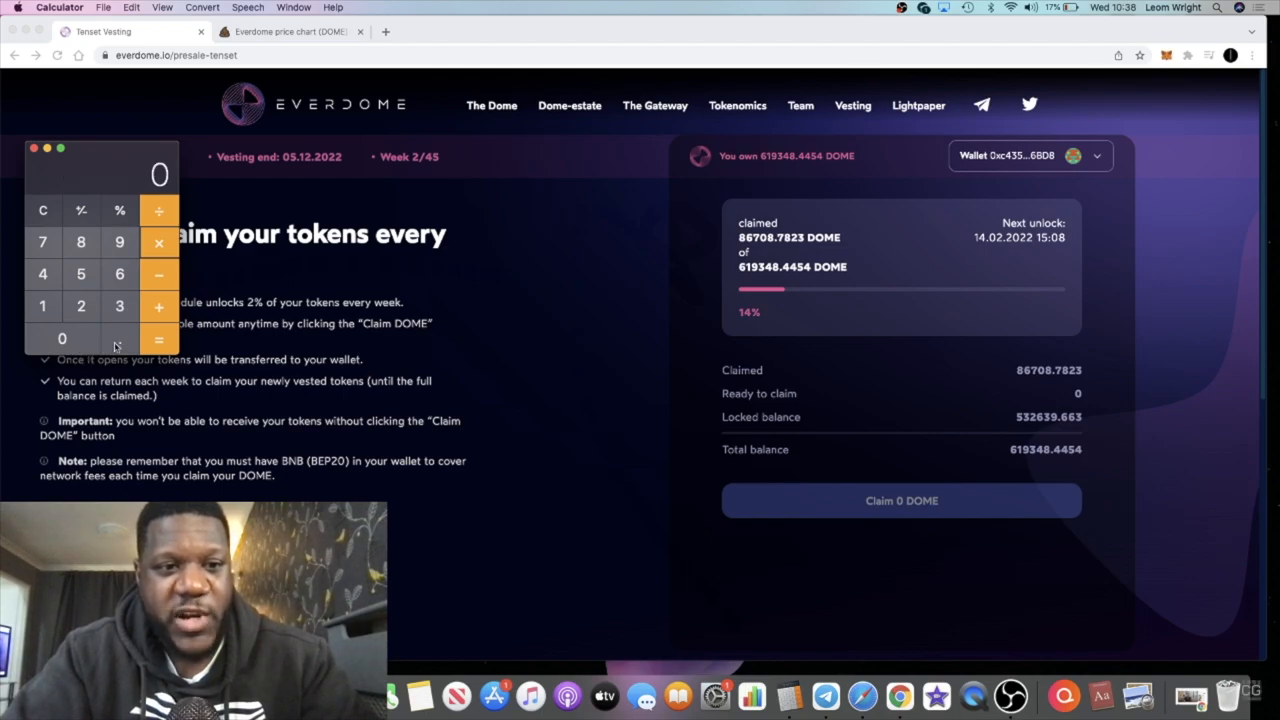
click(120, 338)
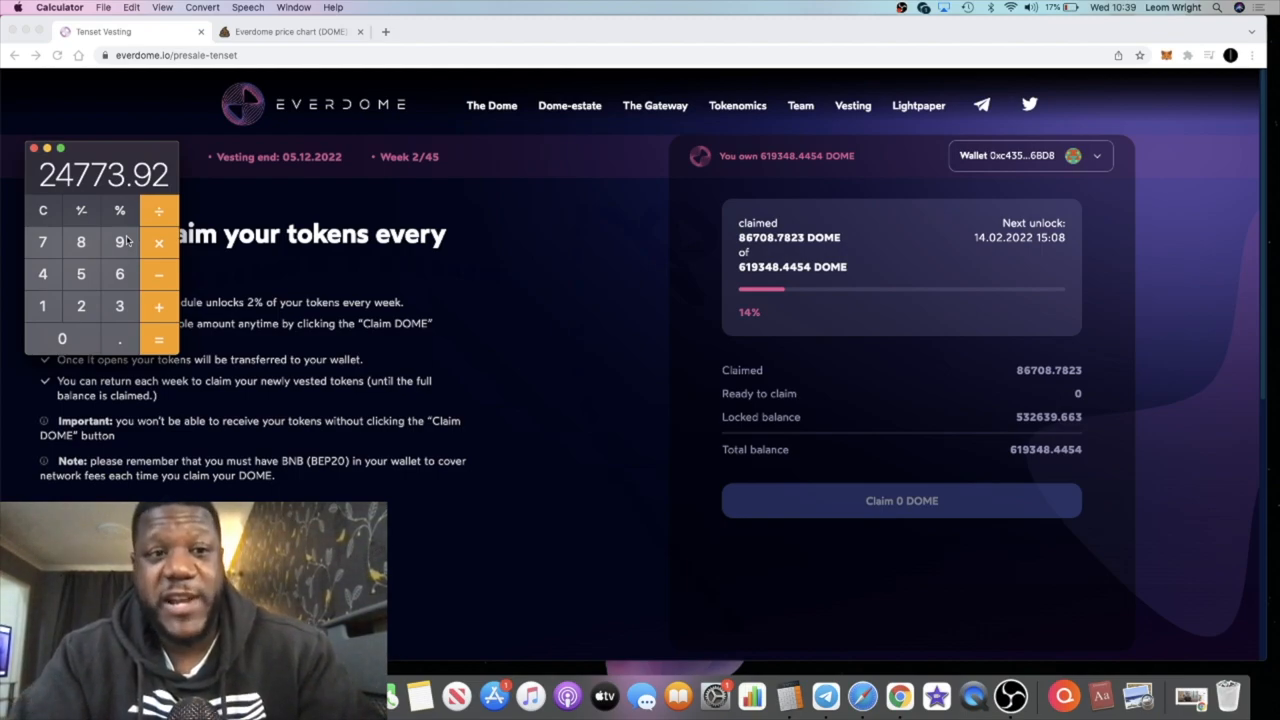
Step: Quote selling the full 86,708.78 DOME balance for BUSD on PooCoin, about 1,996 BUSD
click(290, 32)
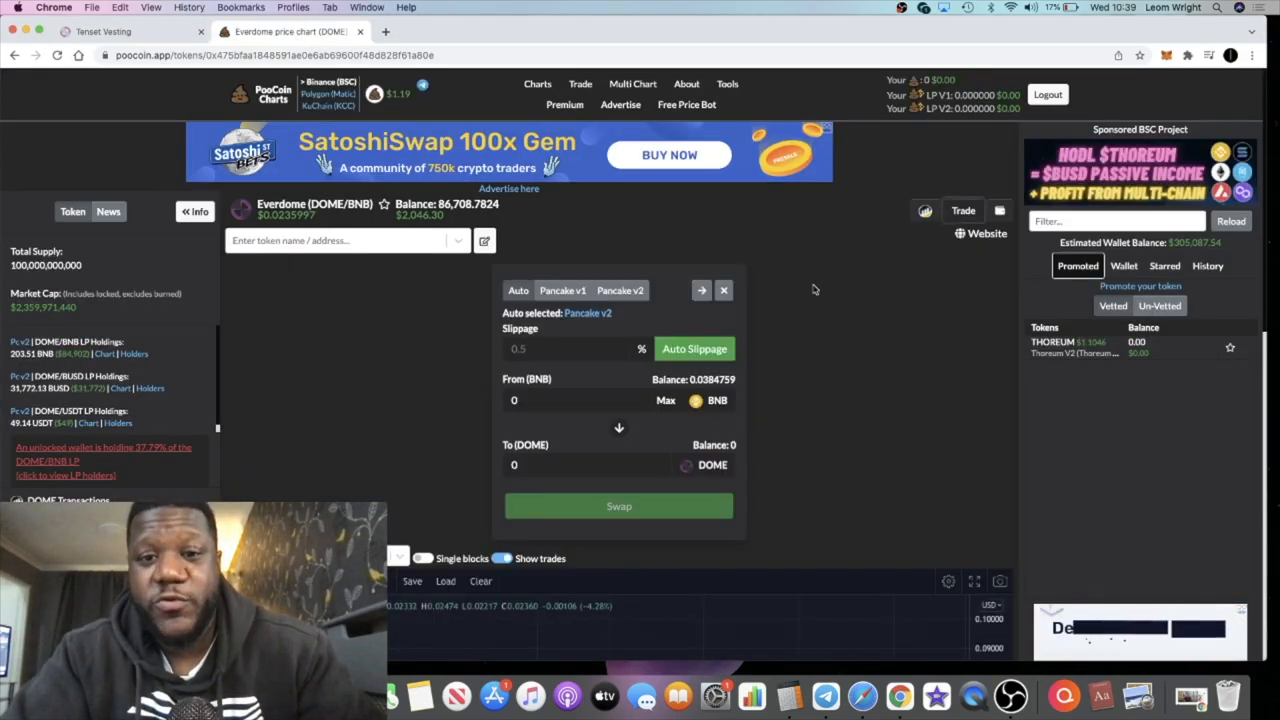
scroll(down, 3)
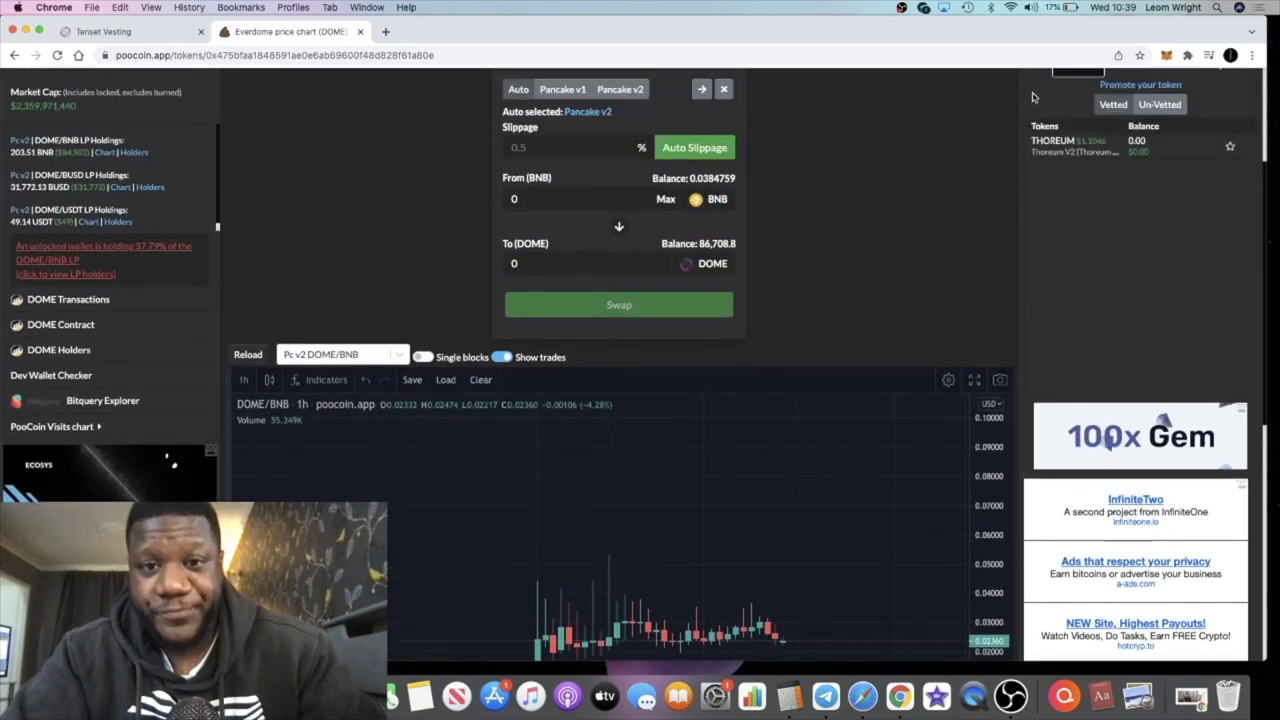
click(620, 228)
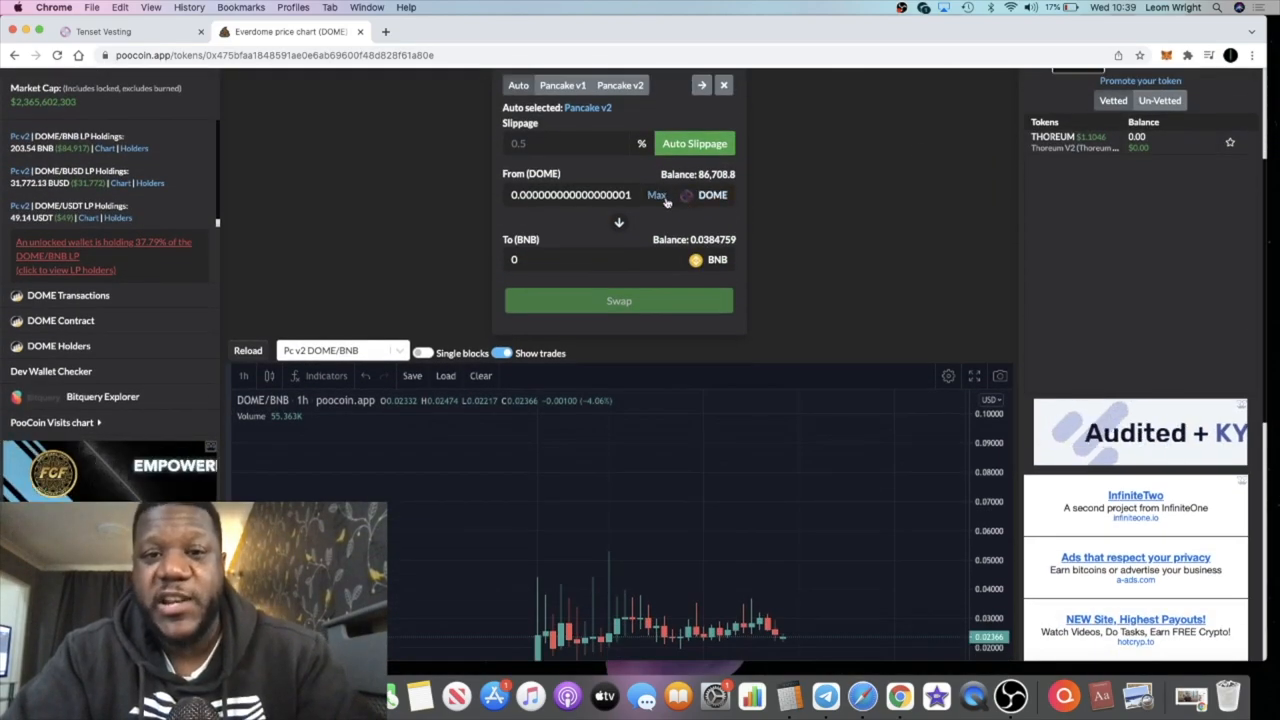
click(656, 194)
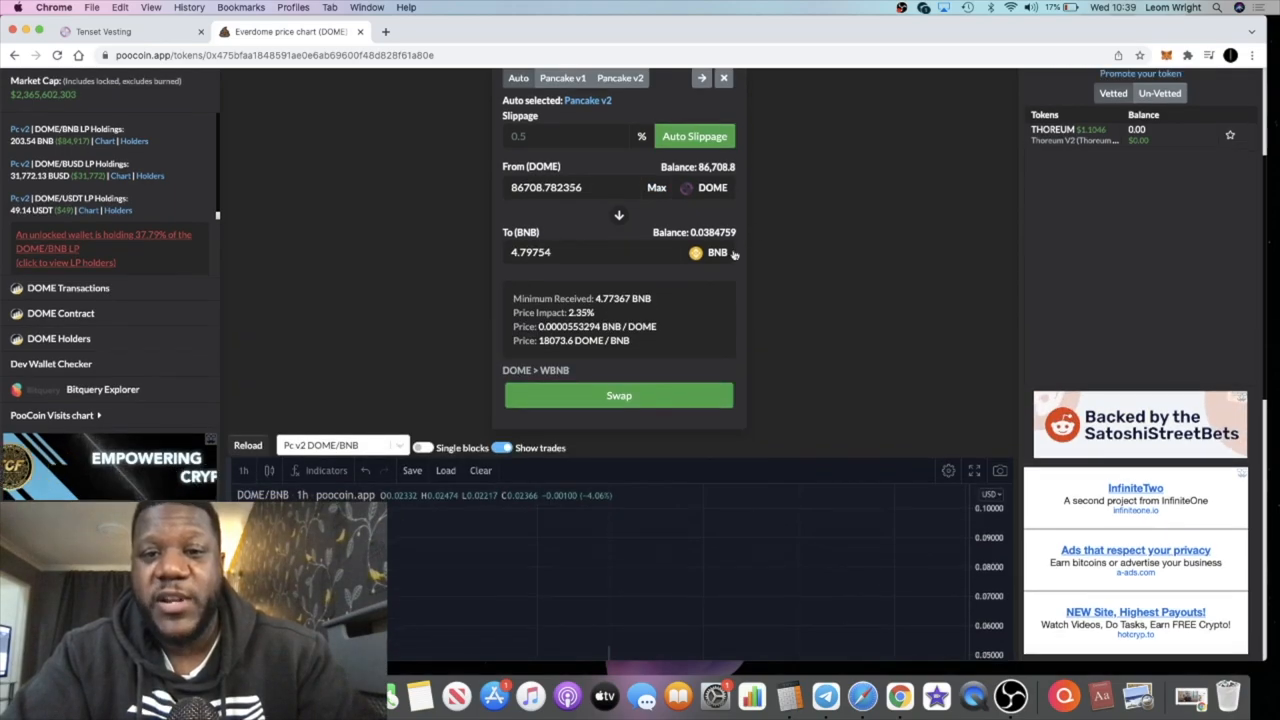
click(716, 252)
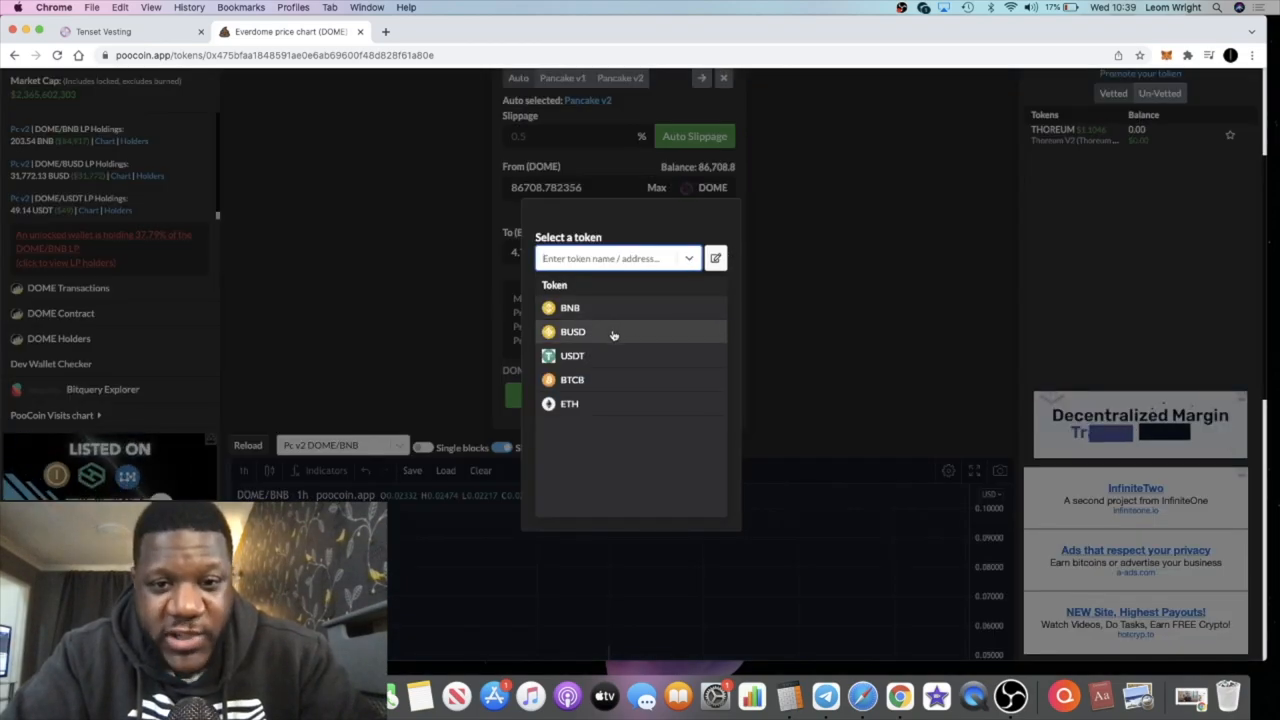
click(572, 332)
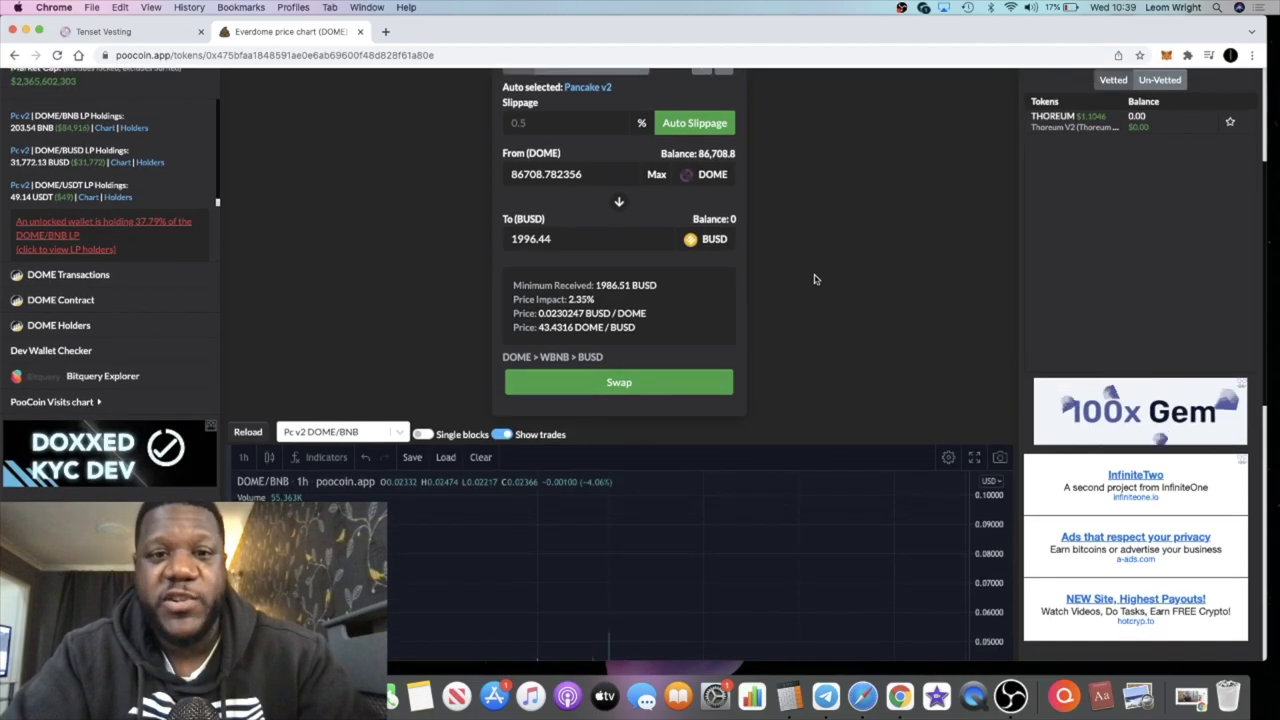
Step: Check the claimed DOME amount against the vesting page, then start a new browser tab
scroll(down, 3)
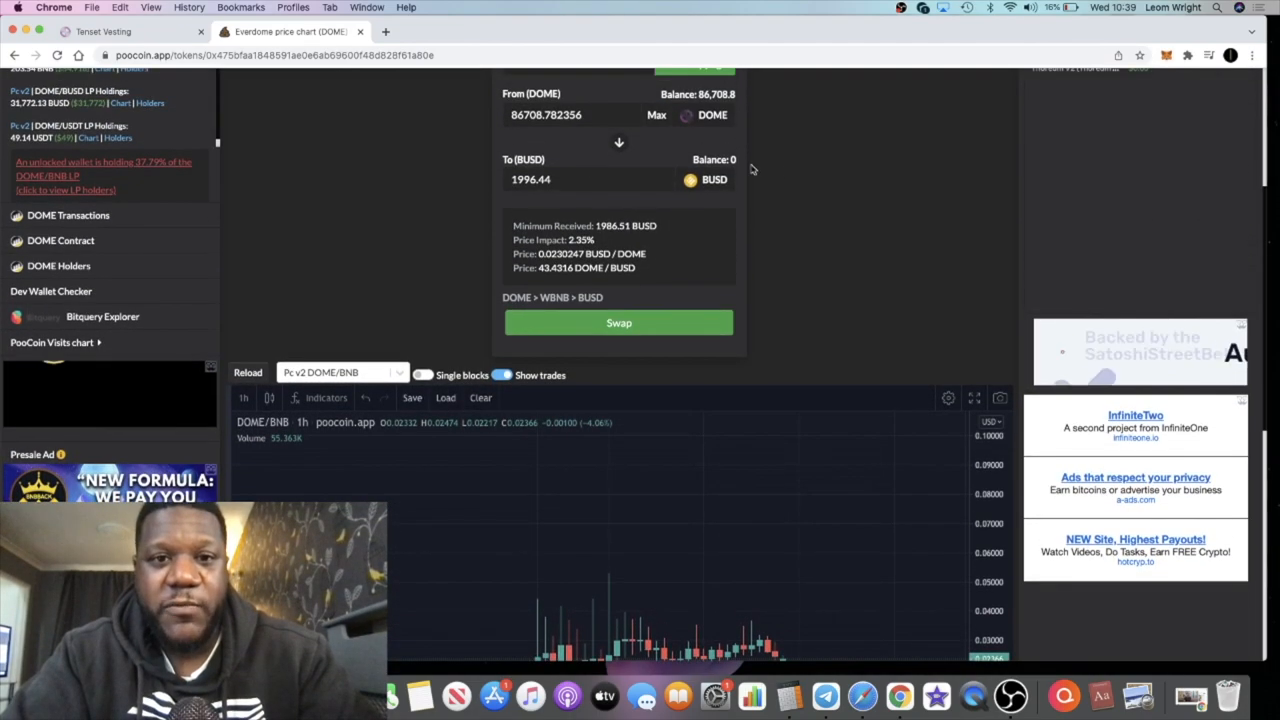
double_click(530, 180)
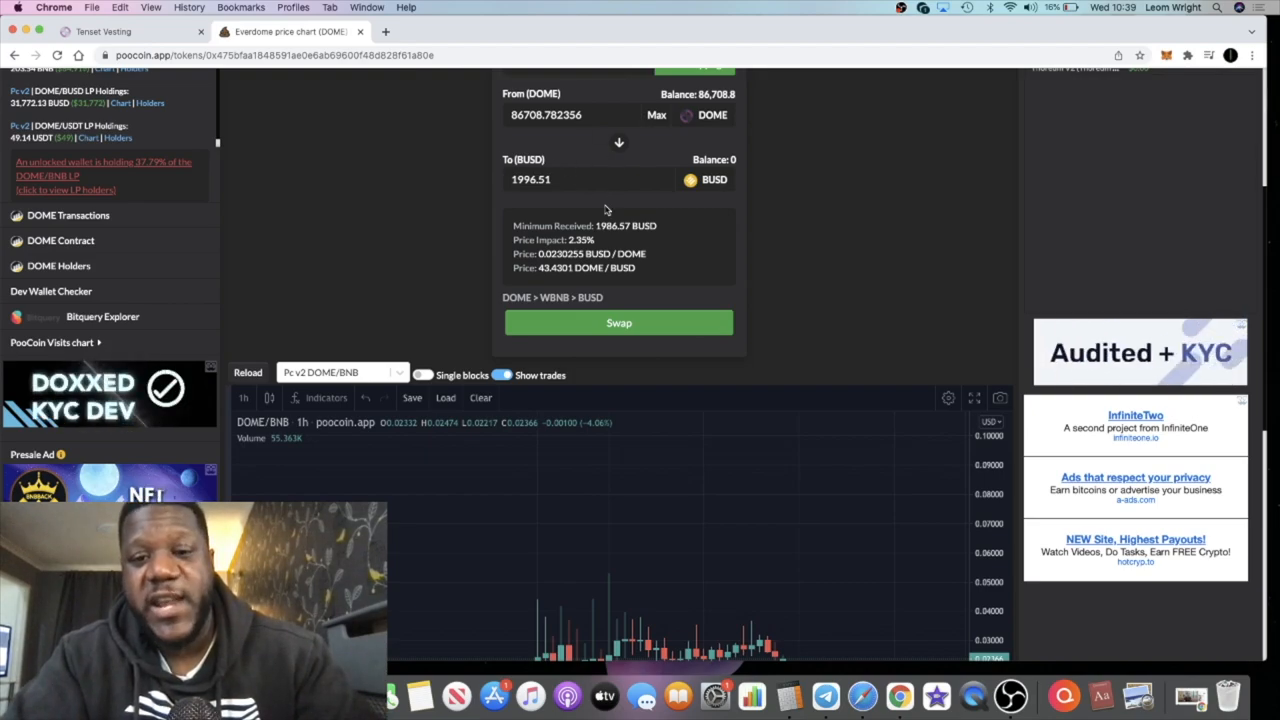
scroll(down, 3)
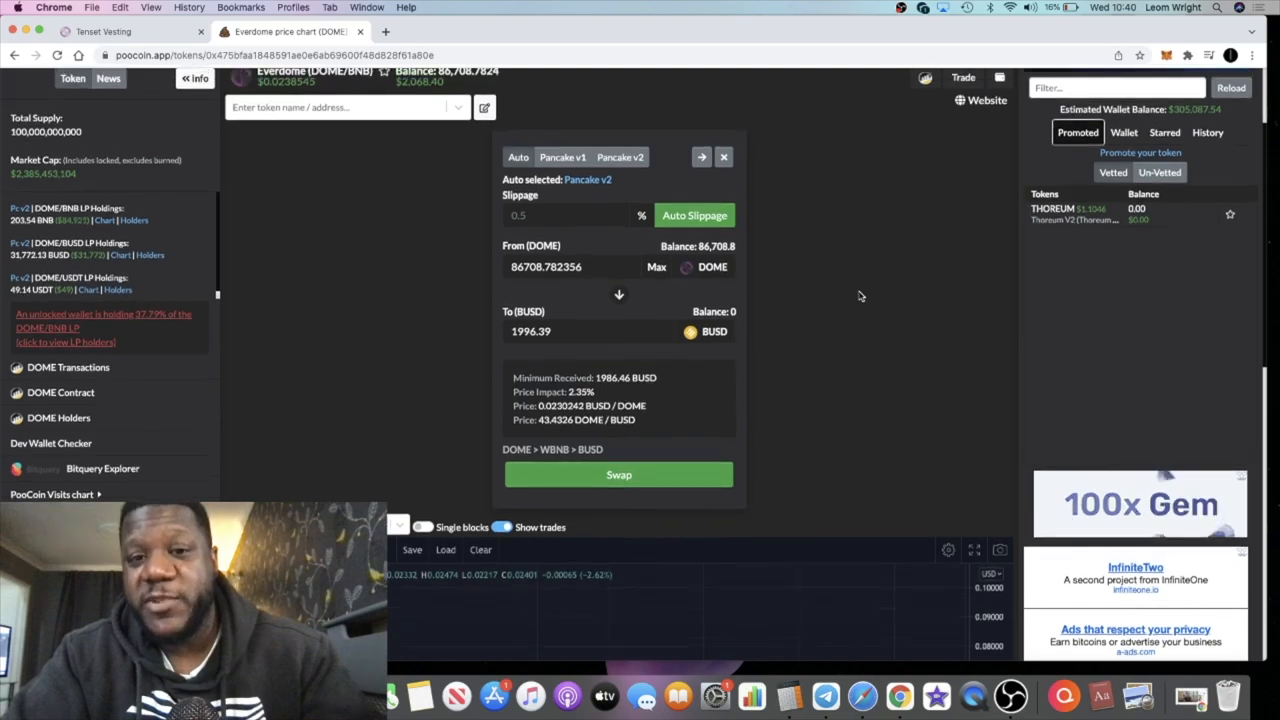
click(130, 32)
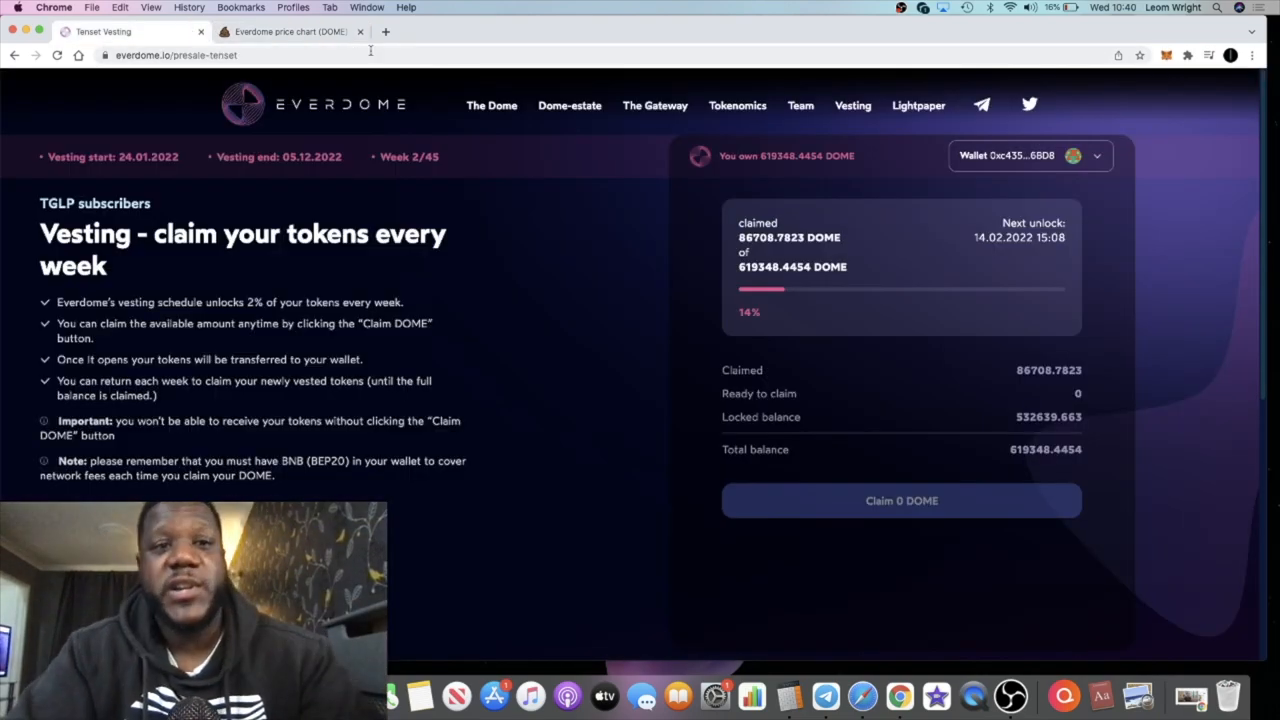
click(290, 32)
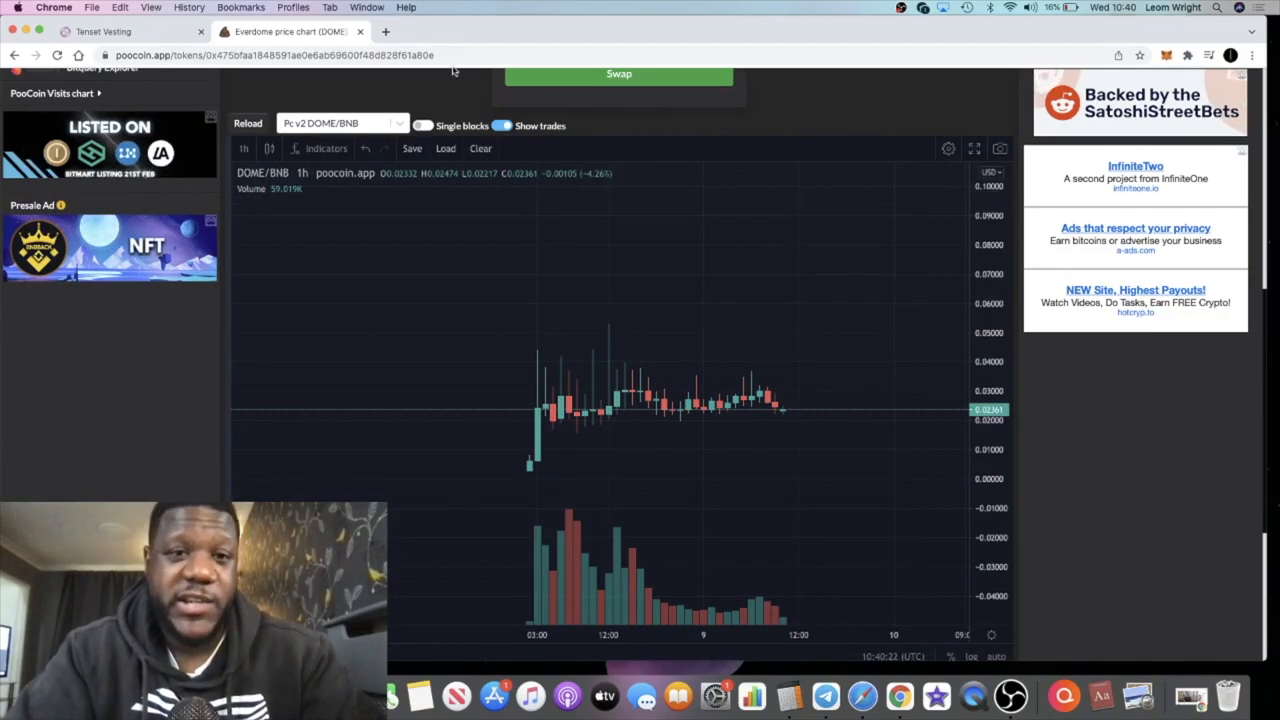
click(384, 32)
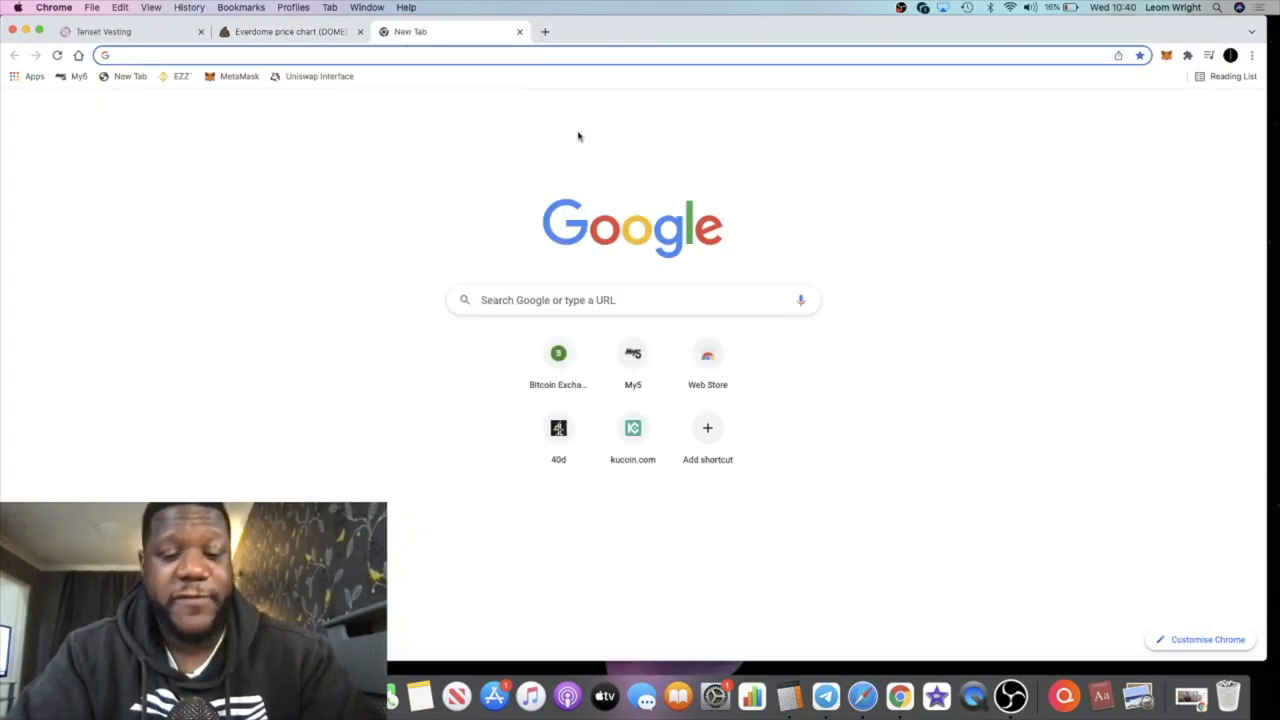
Step: Look up Metahero on coinmarketcap.com, view its long-range USD chart, then return to the DOME chart
text(coinmarketcap.com)
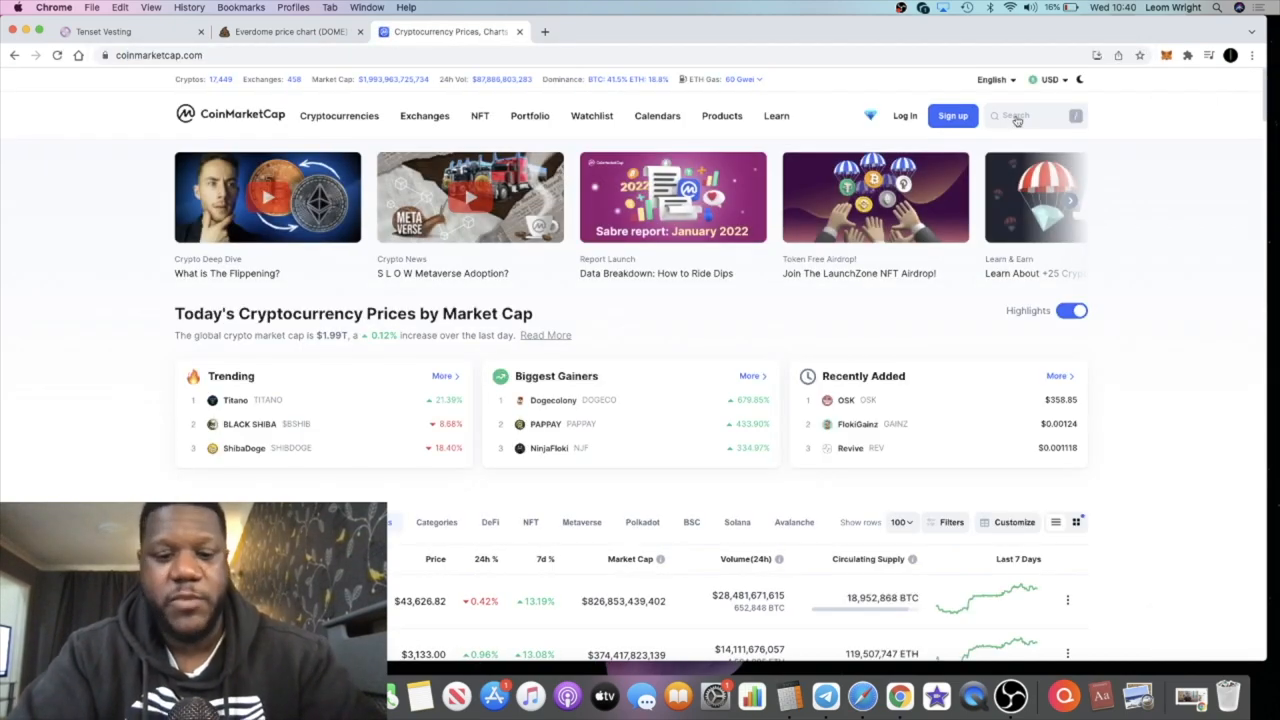
text(metahe)
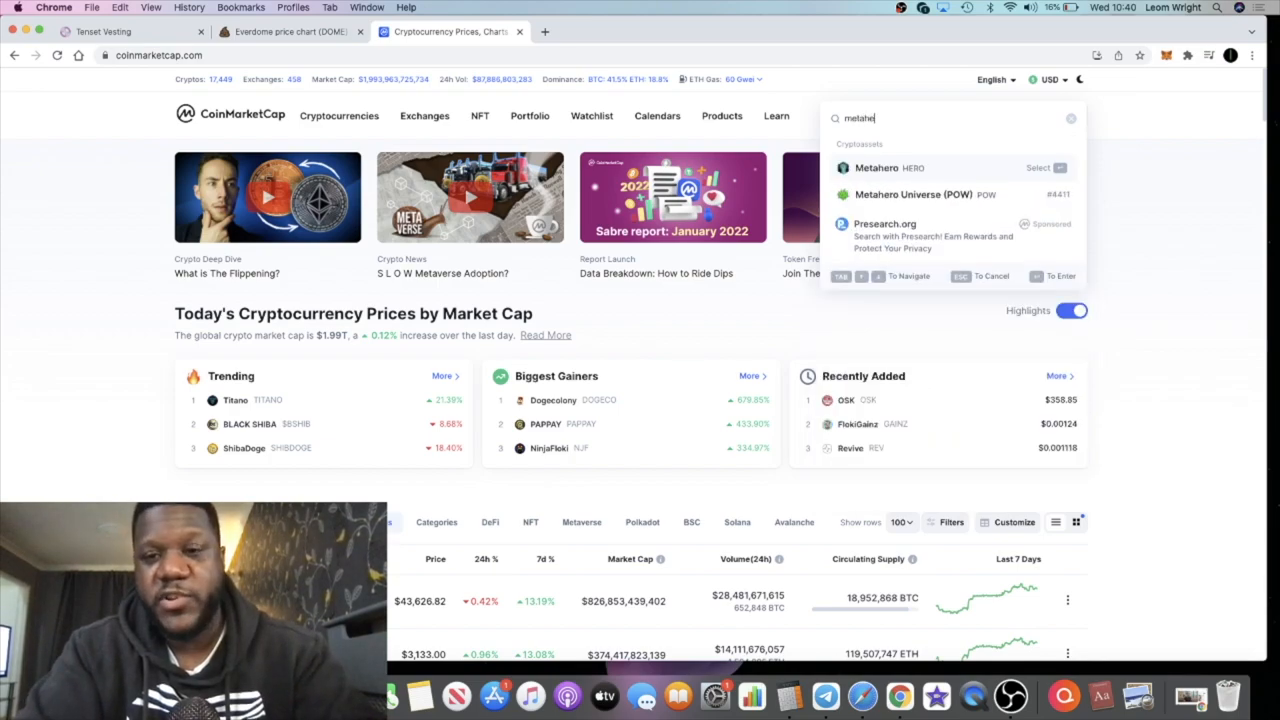
click(876, 168)
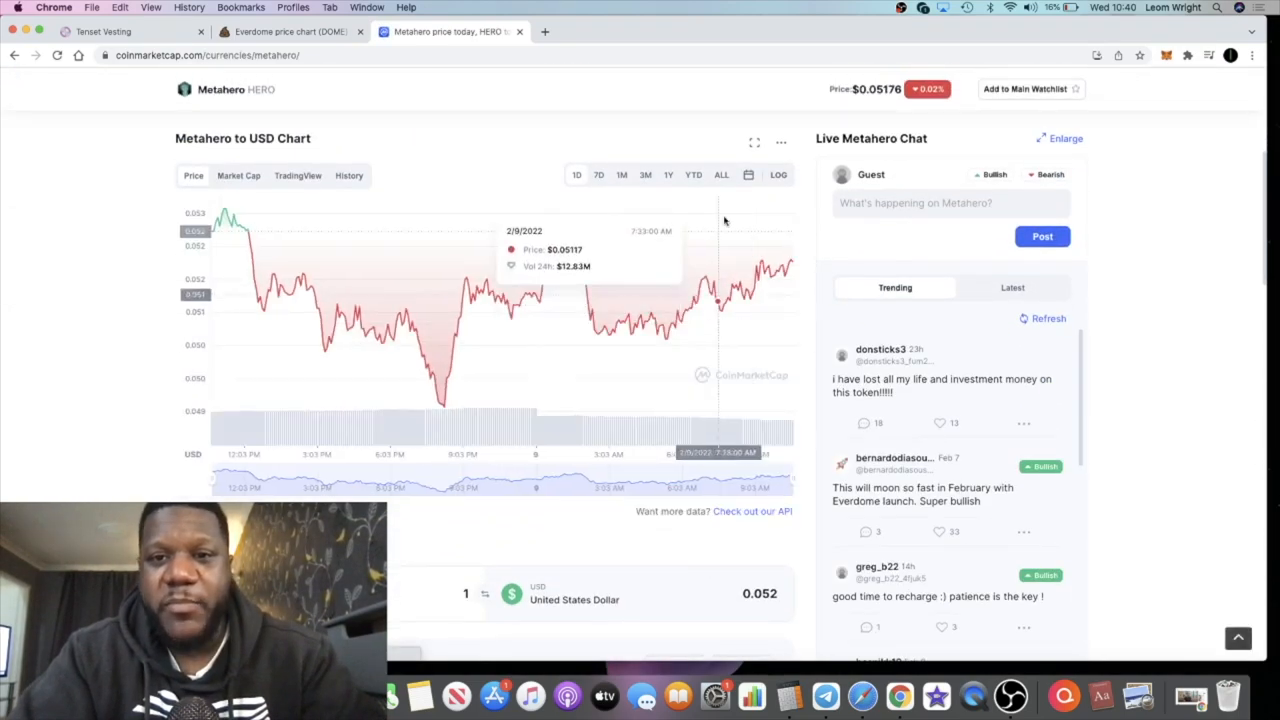
click(720, 176)
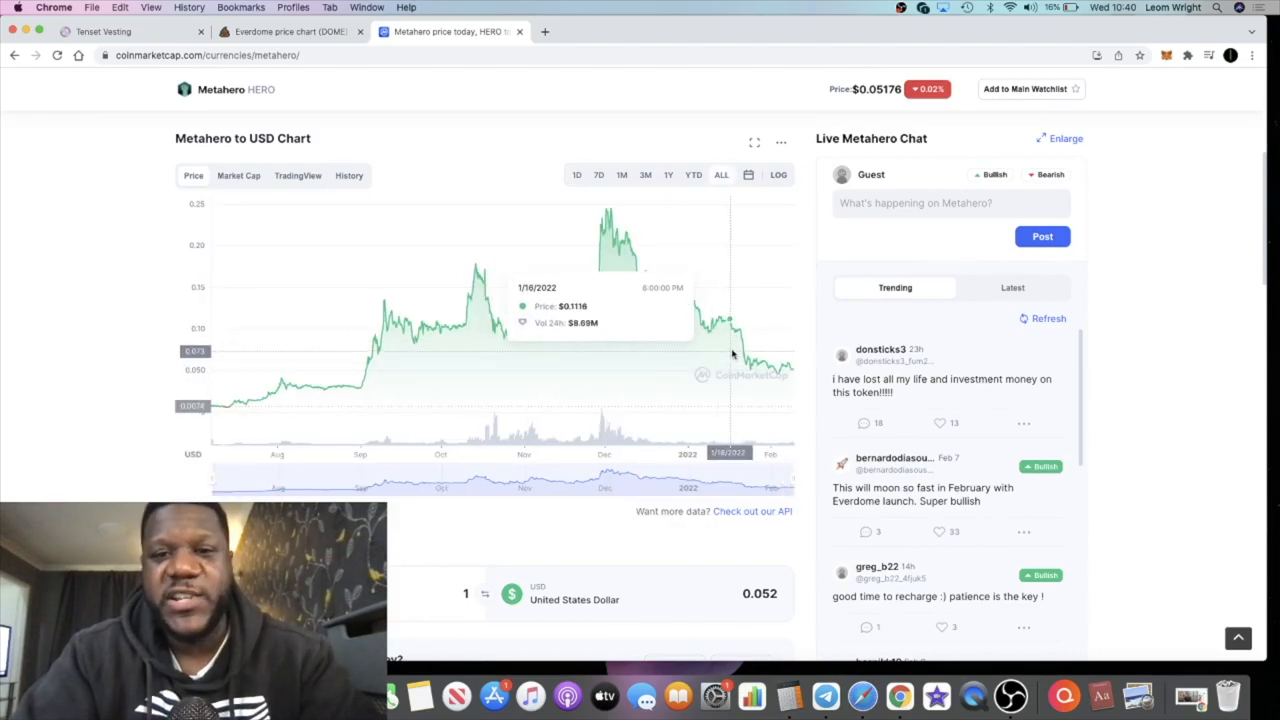
mouse_move(608, 212)
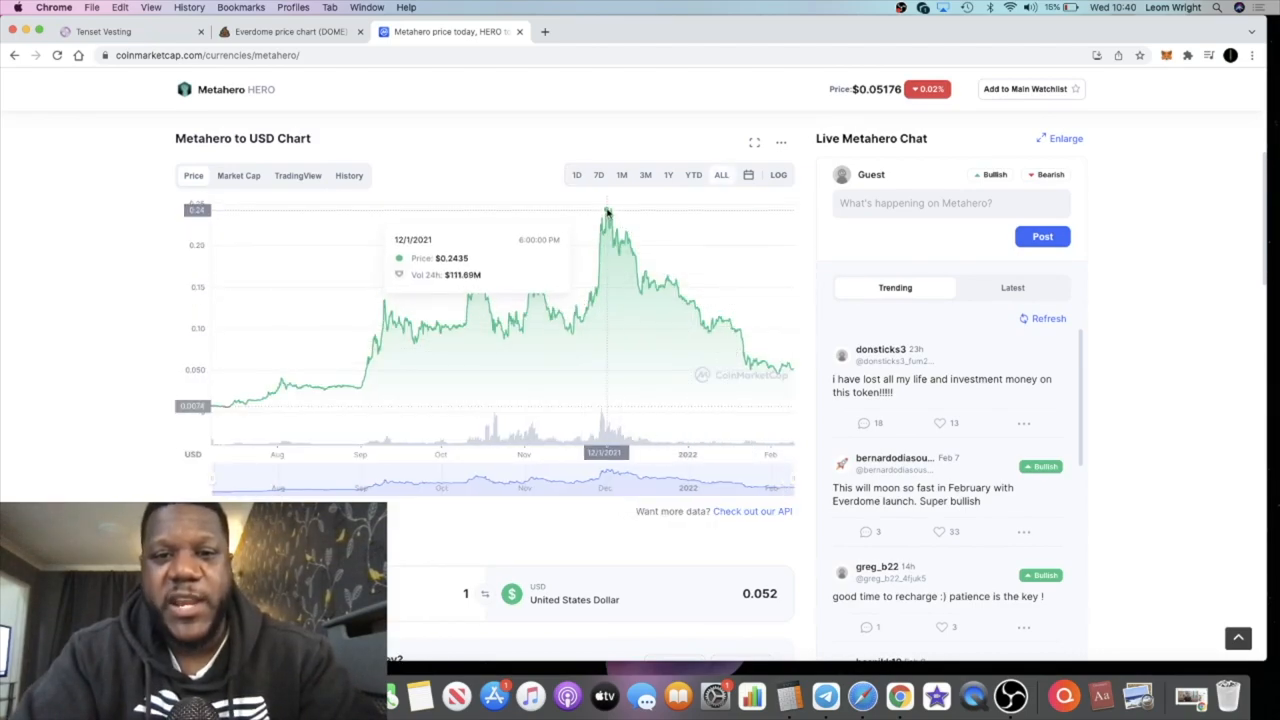
mouse_move(230, 404)
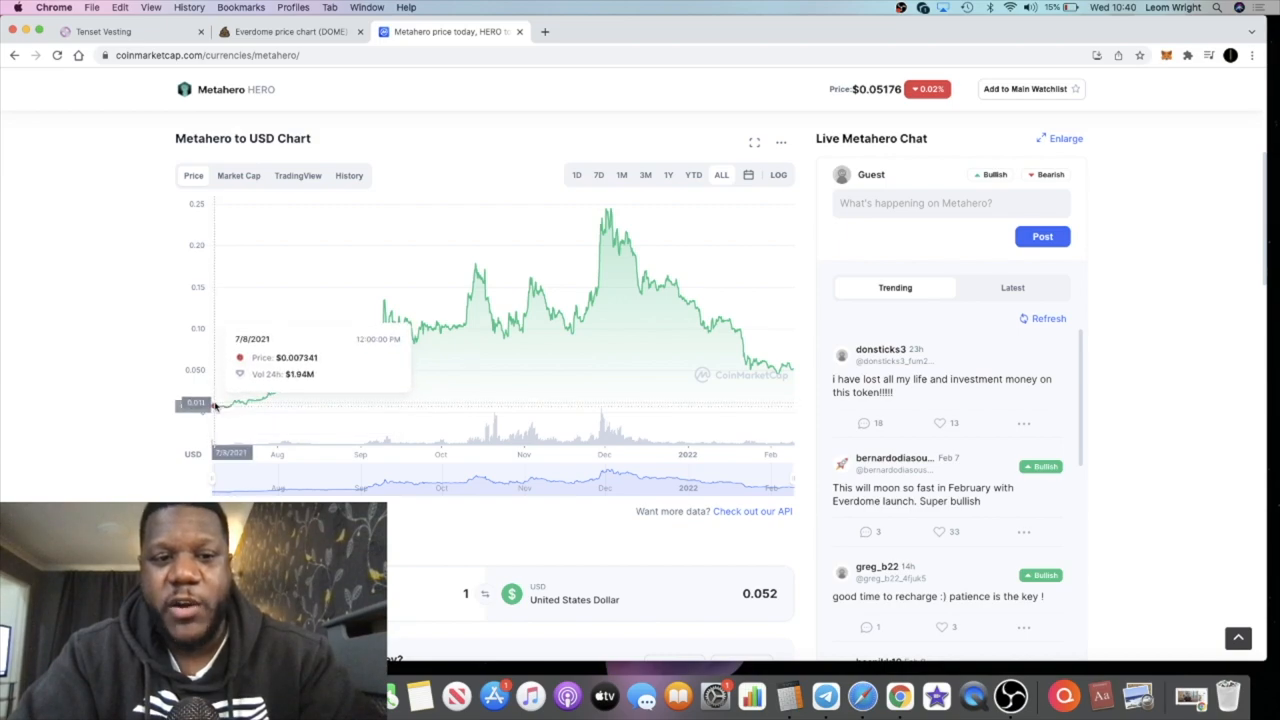
mouse_move(350, 320)
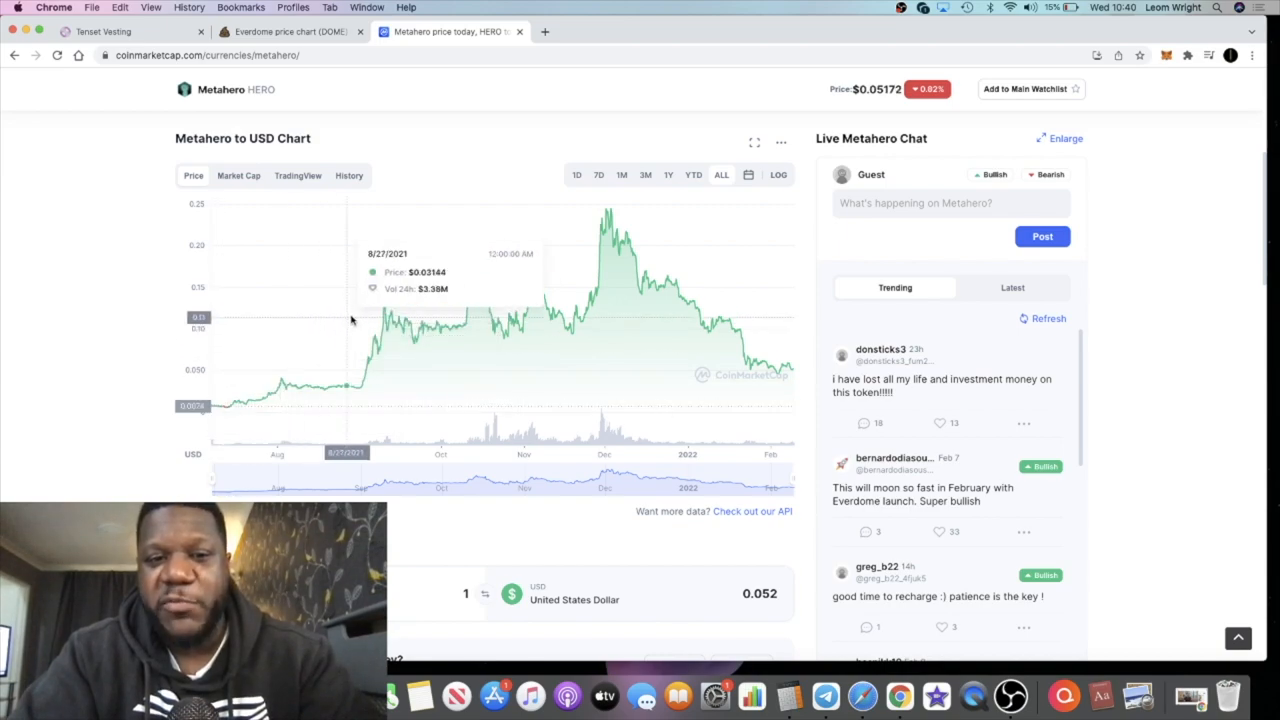
mouse_move(604, 230)
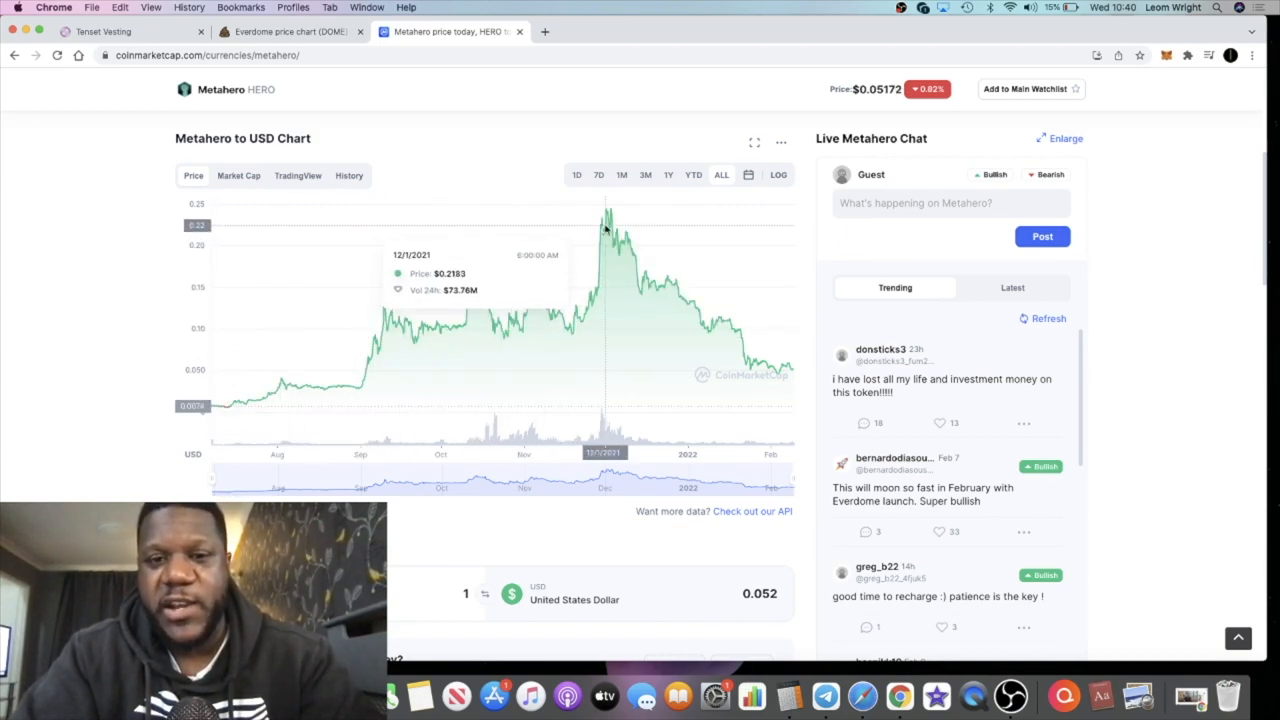
scroll(up, 3)
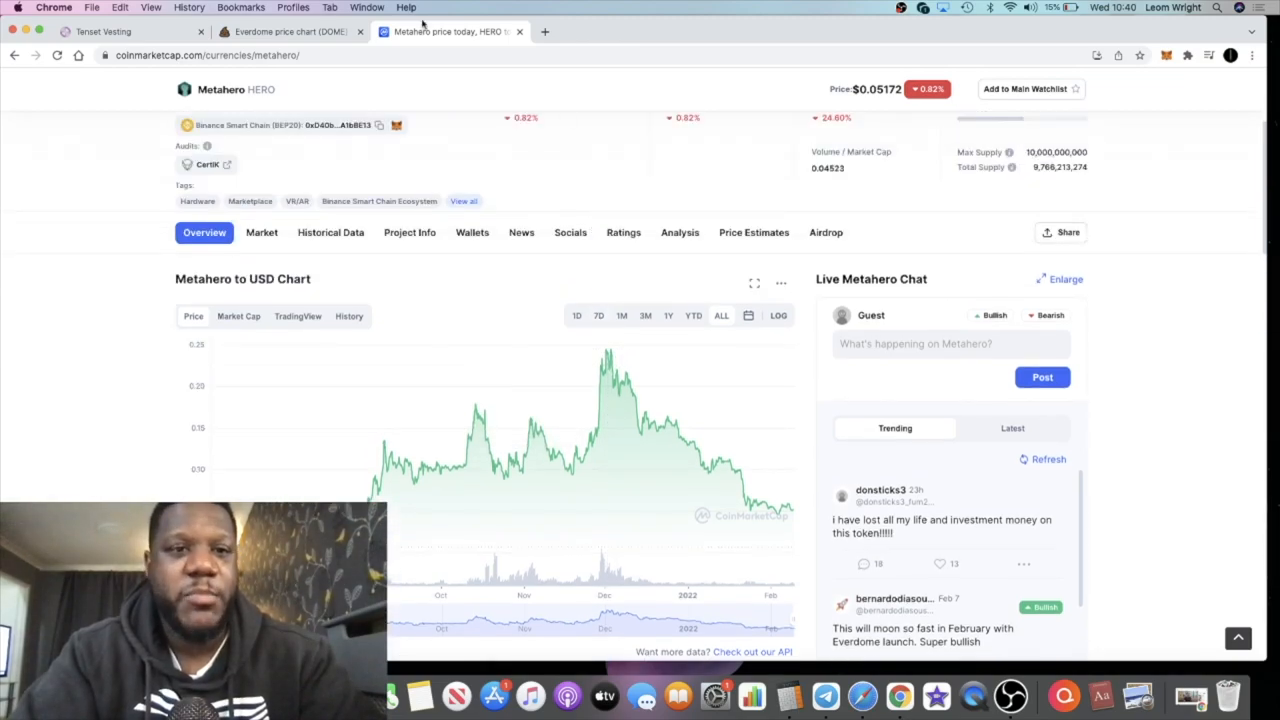
click(290, 32)
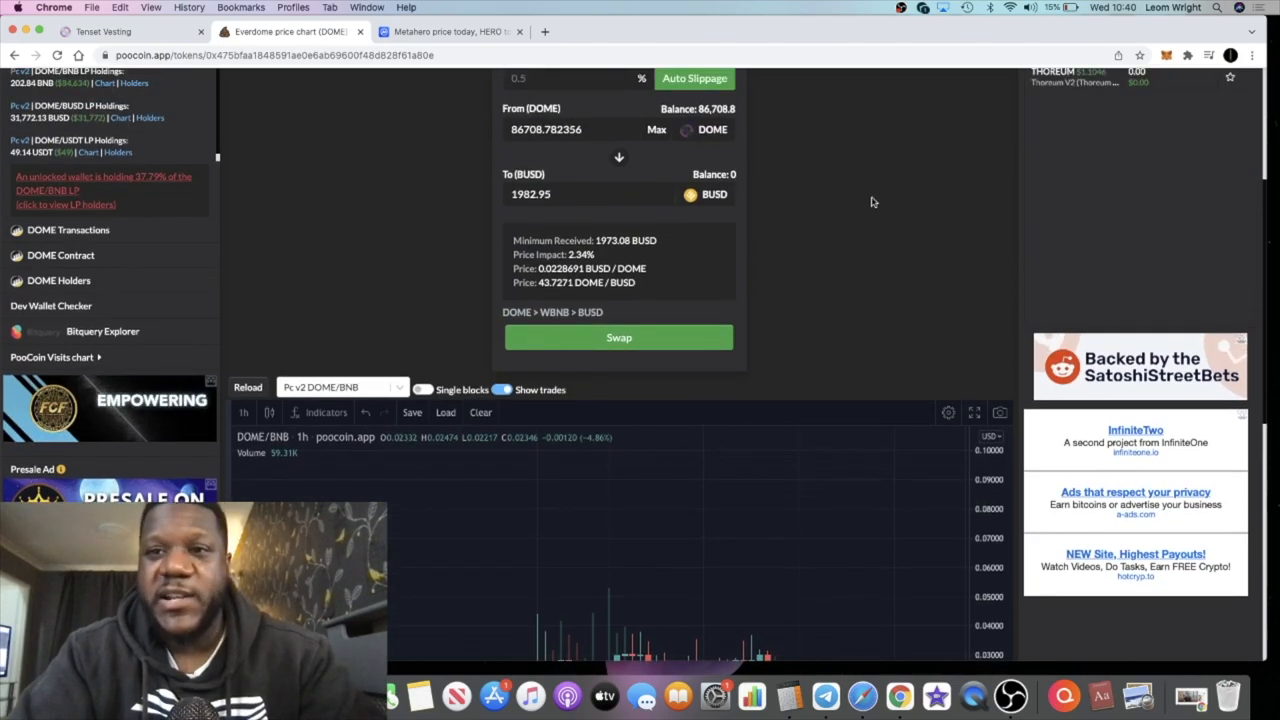
scroll(down, 3)
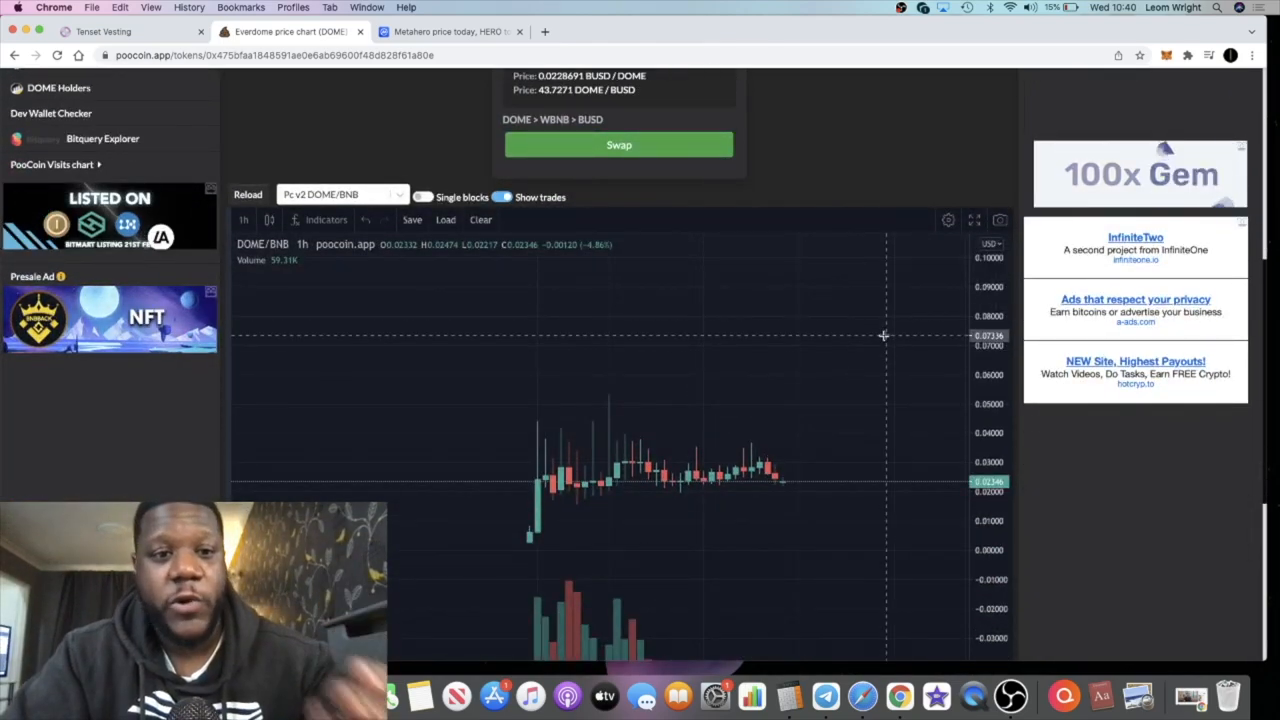
scroll(down, 3)
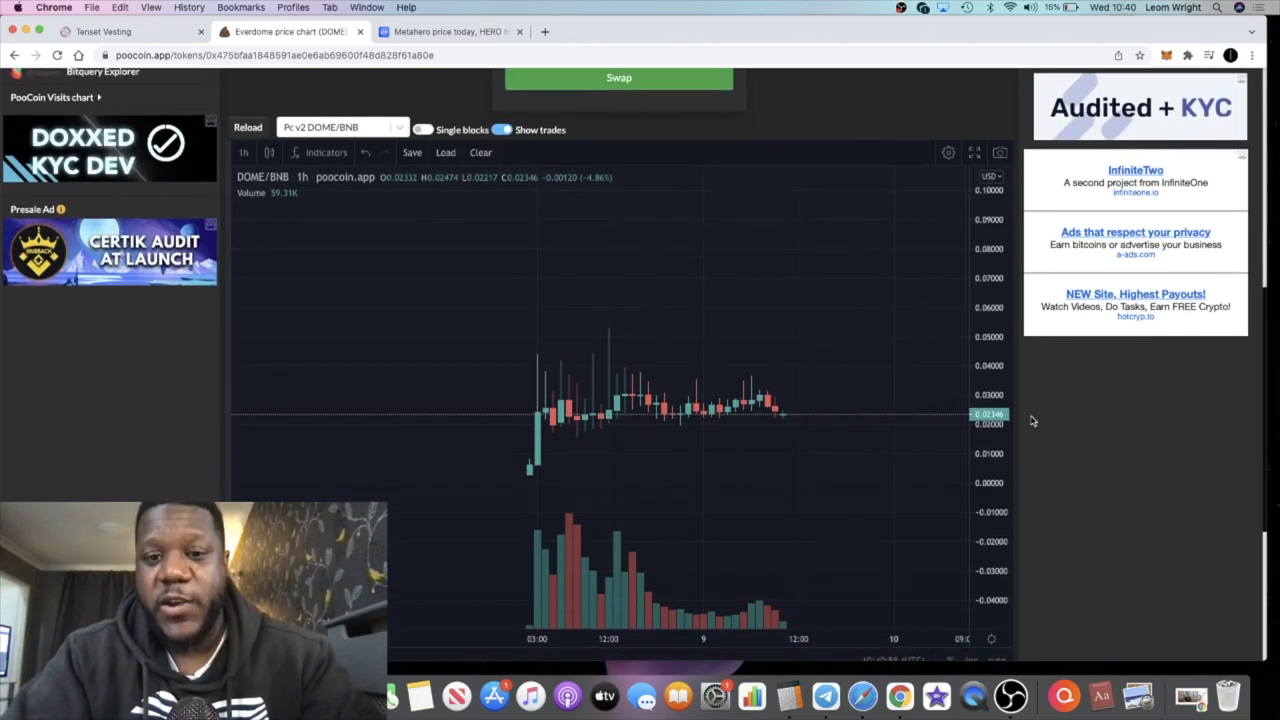
mouse_move(866, 382)
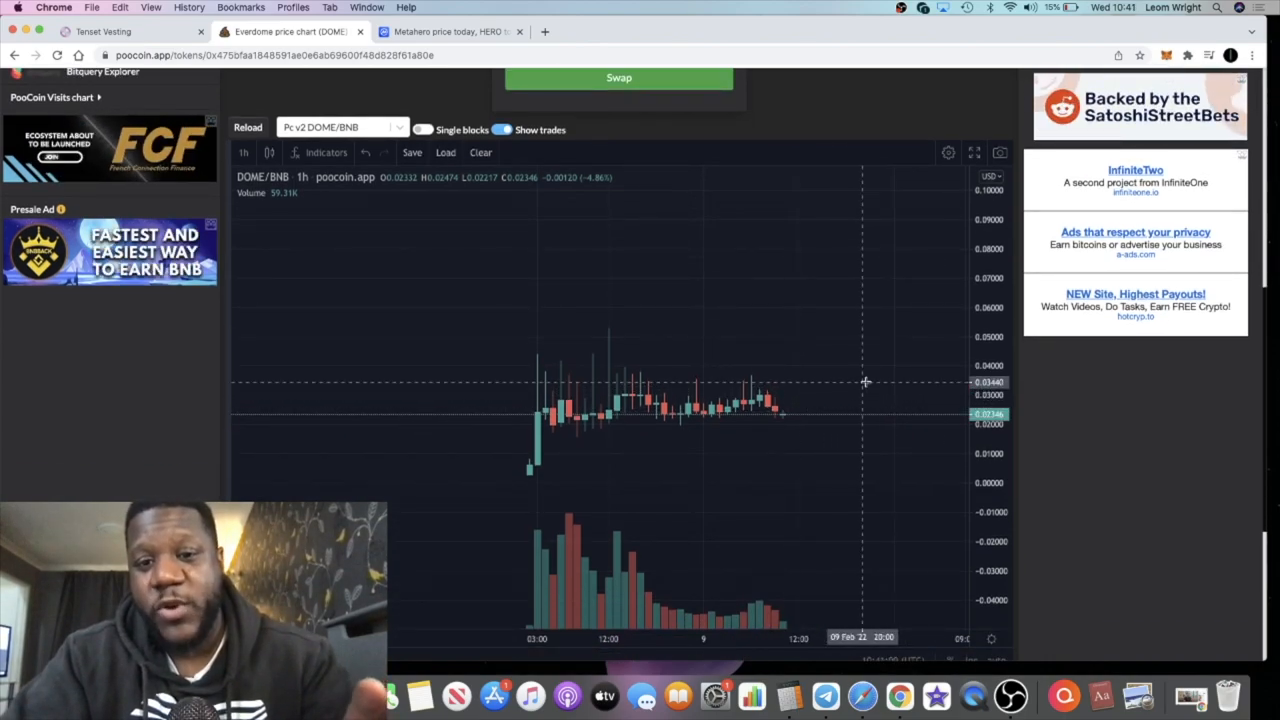
mouse_move(830, 396)
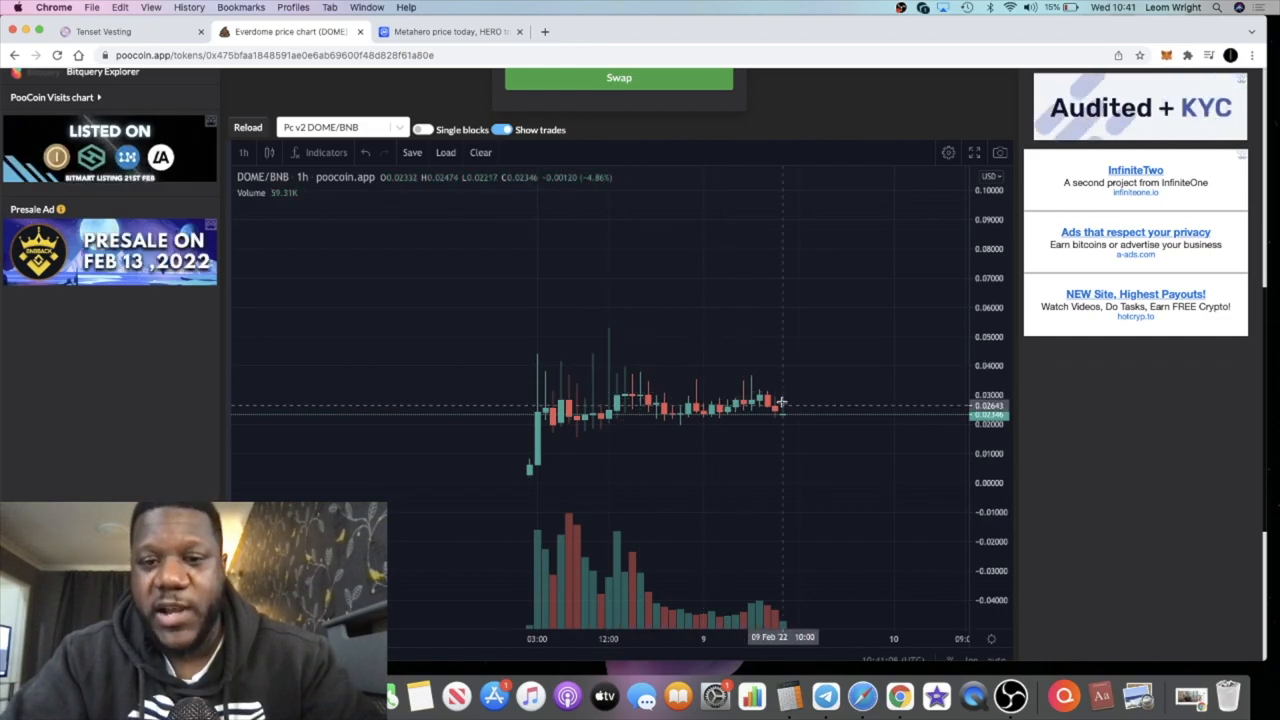
scroll(down, 3)
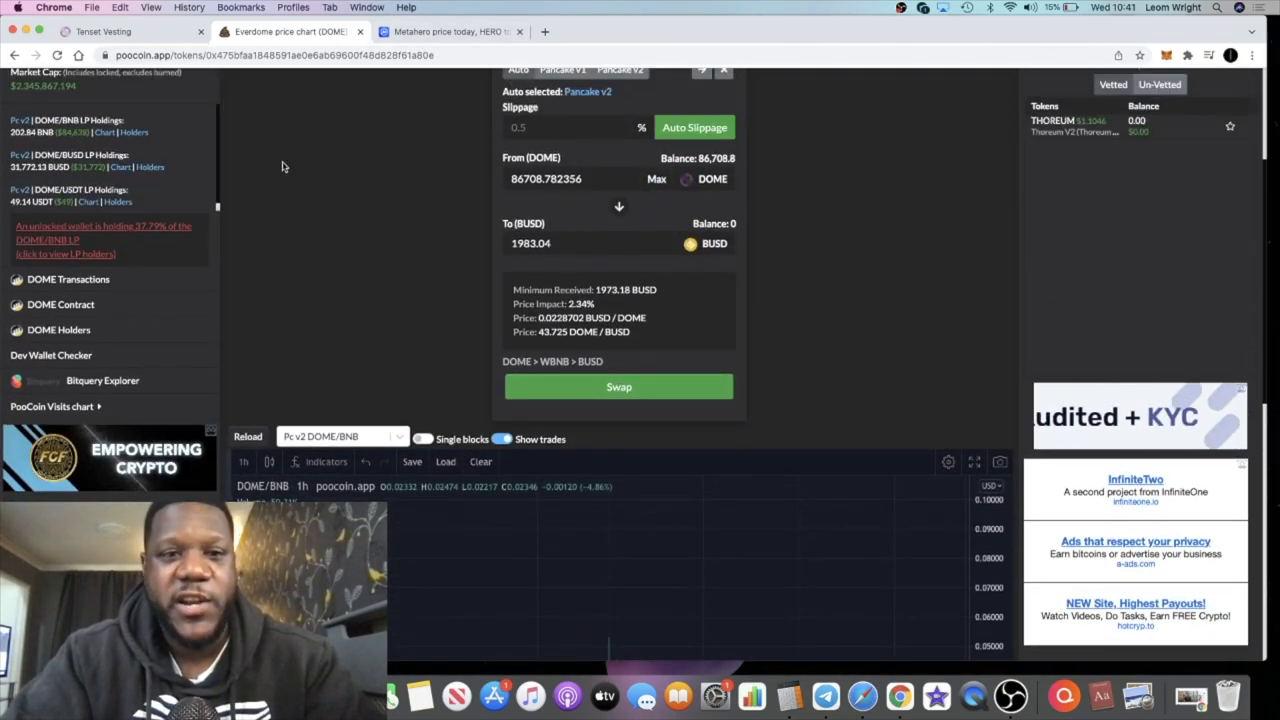
scroll(down, 3)
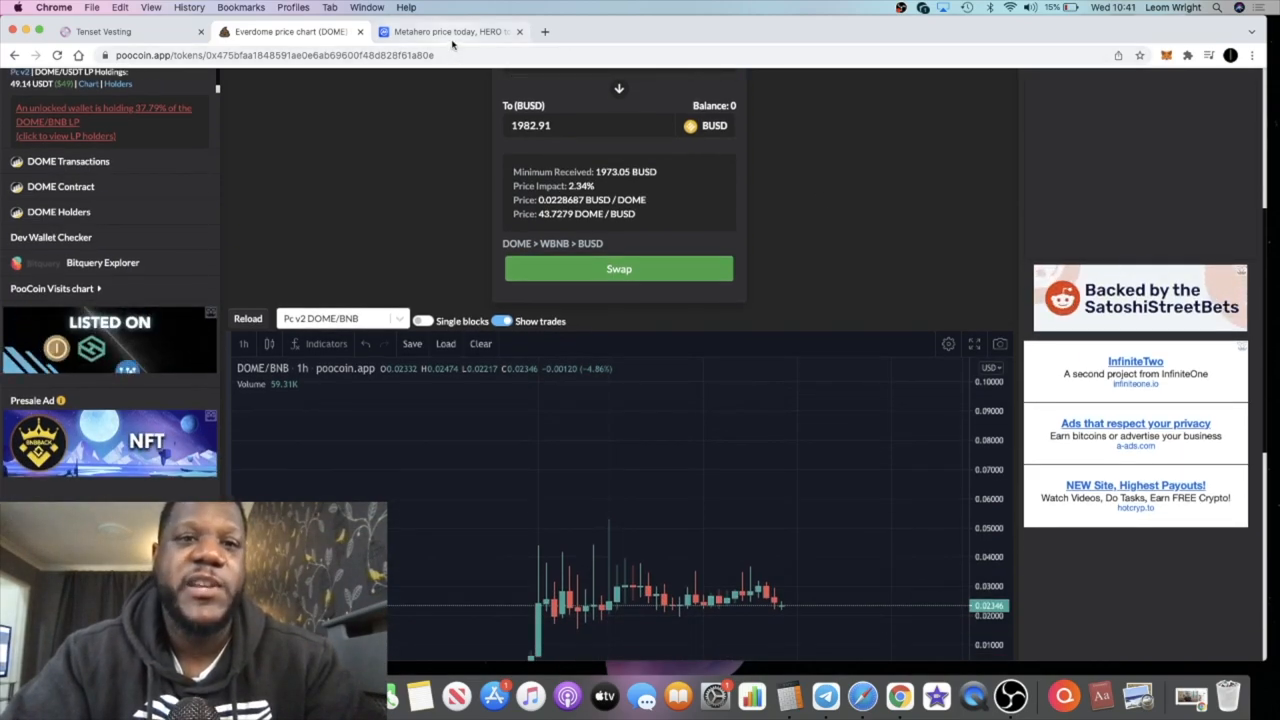
Step: Bring back the Everdome vesting page showing 86,708.7823 of 619,348.4454 DOME claimed
click(130, 32)
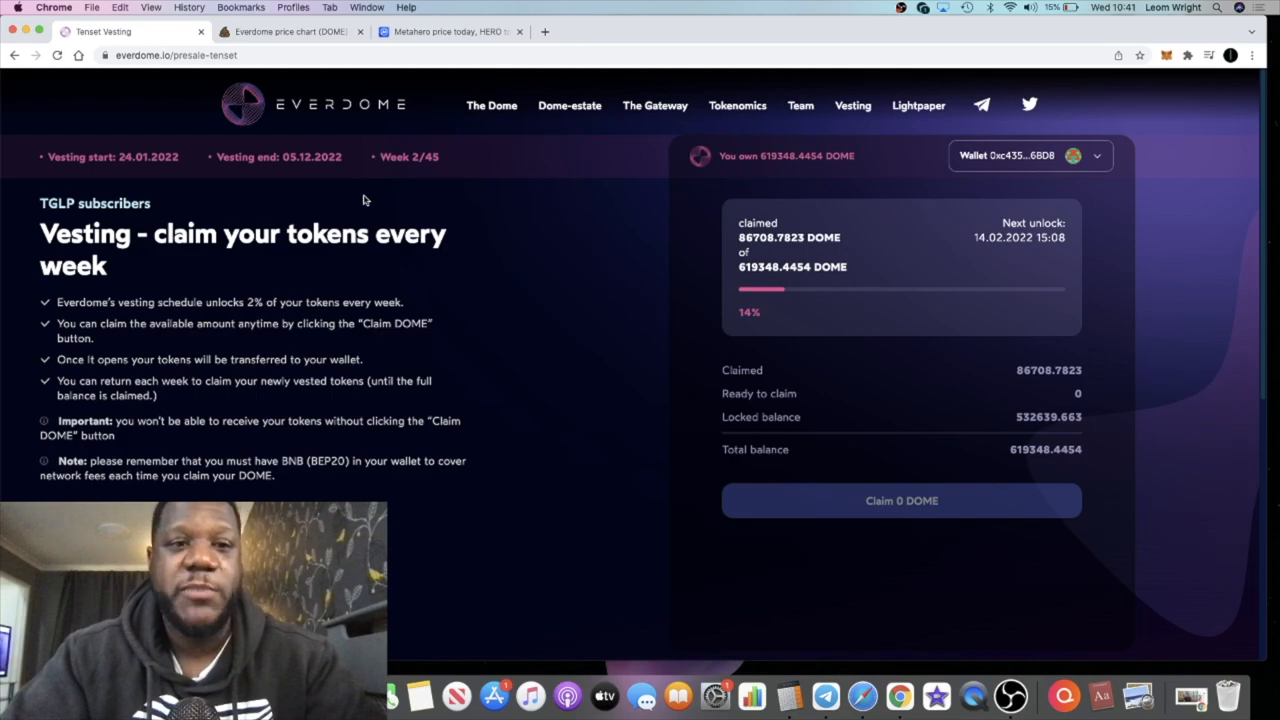
mouse_move(432, 260)
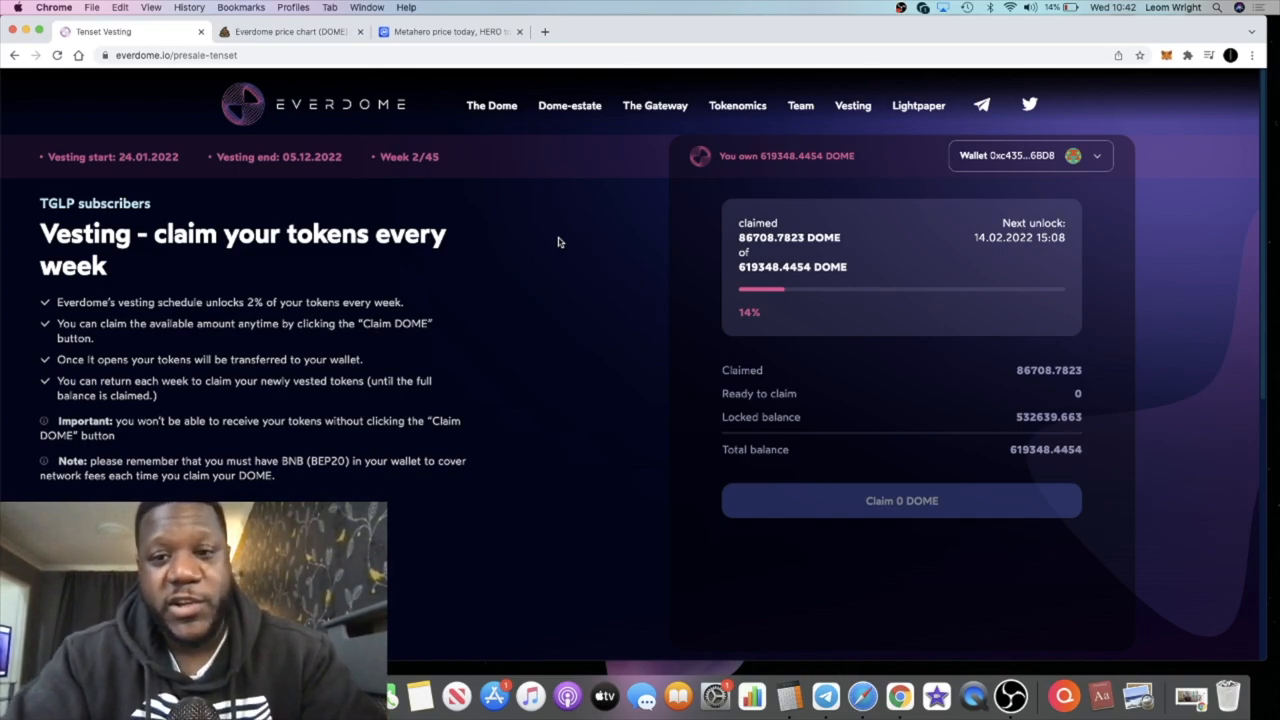
Step: Go to the Everdome homepage and scroll past Dome-Estate and tokenomics to the Q1 2022 roadmap
click(492, 104)
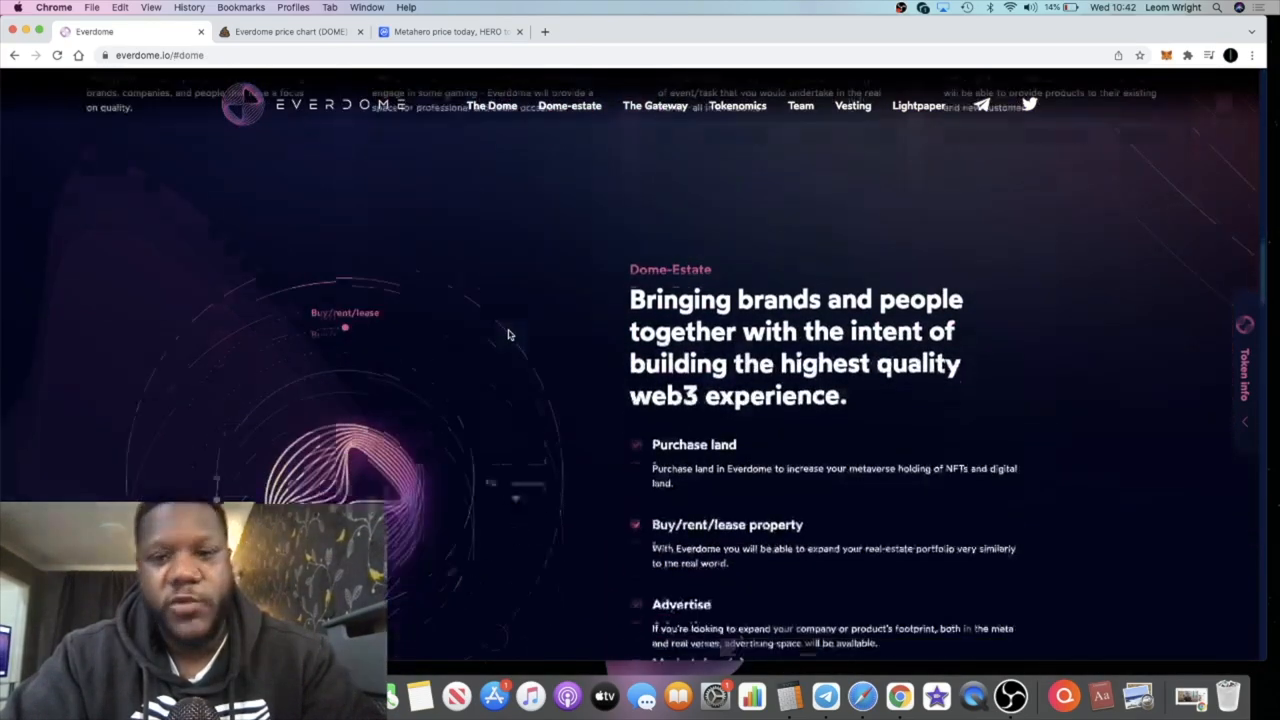
scroll(down, 3)
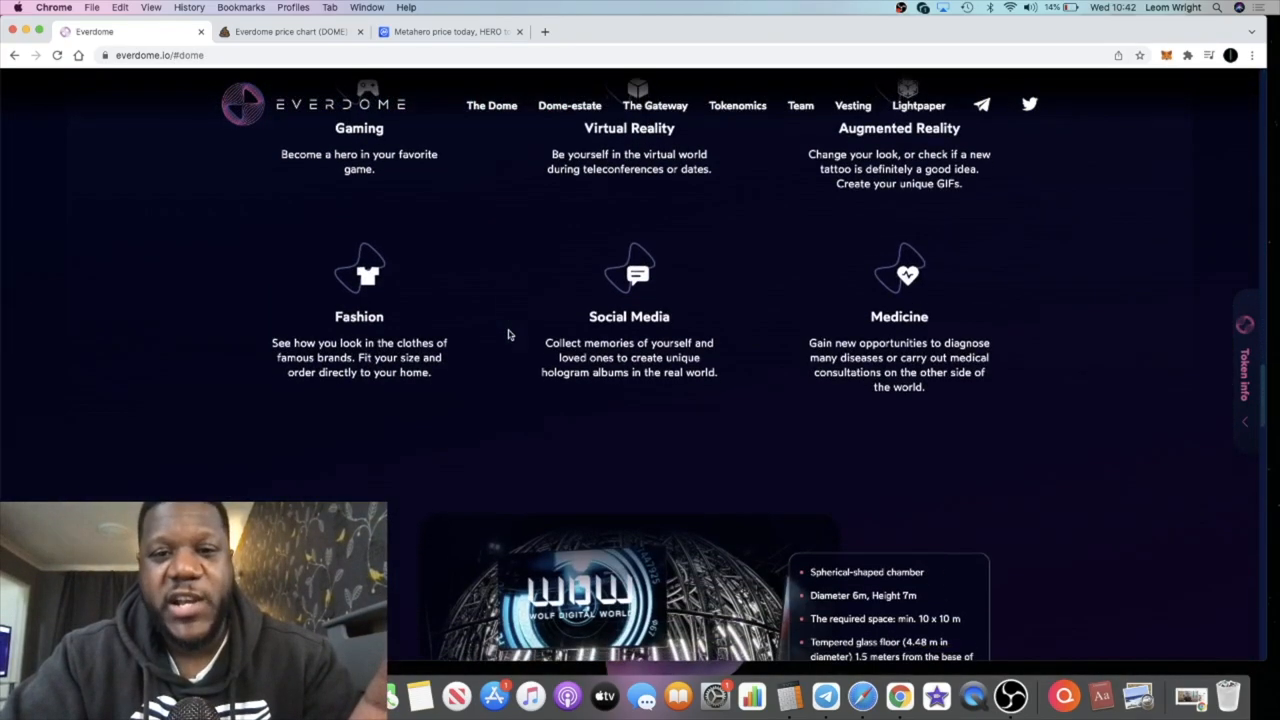
scroll(down, 3)
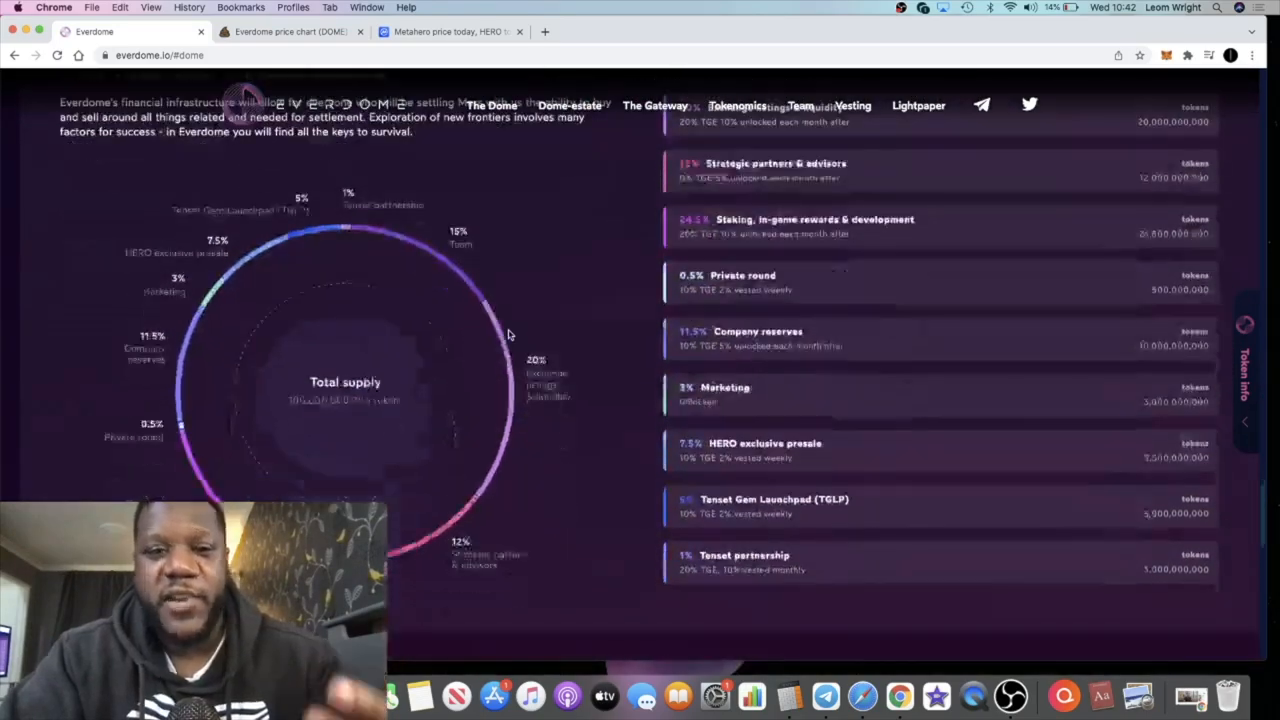
scroll(down, 3)
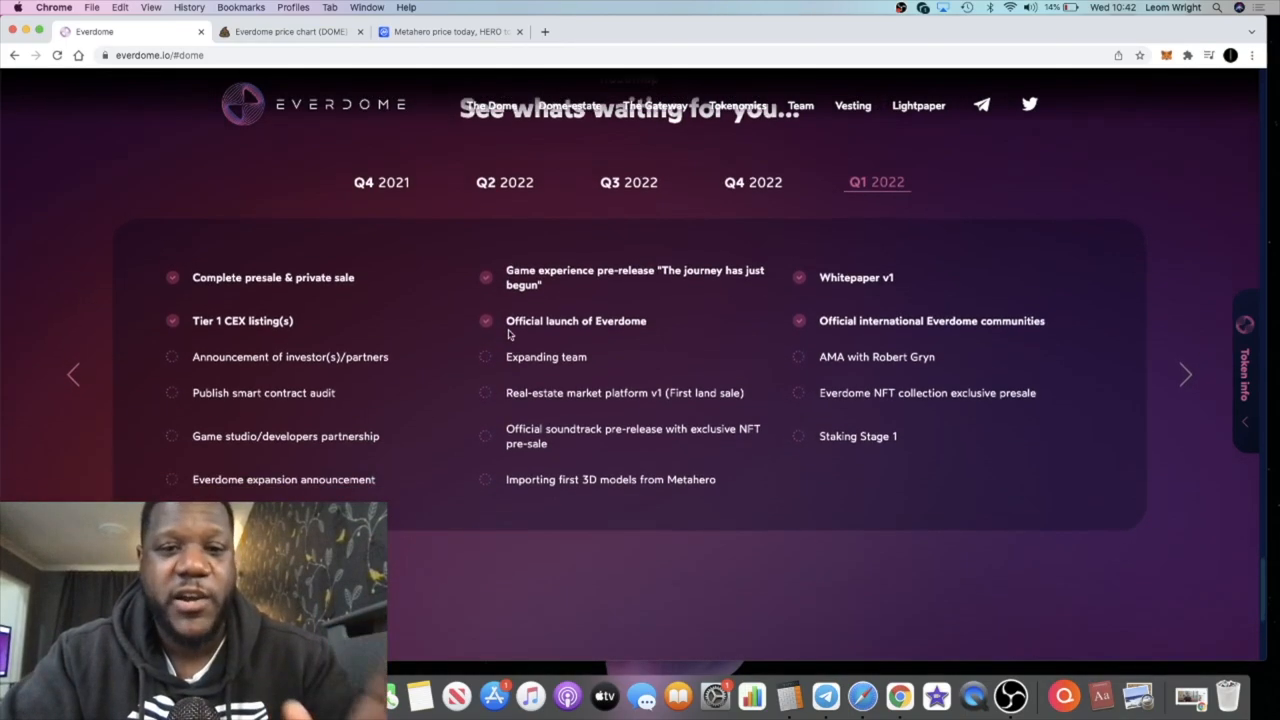
scroll(down, 3)
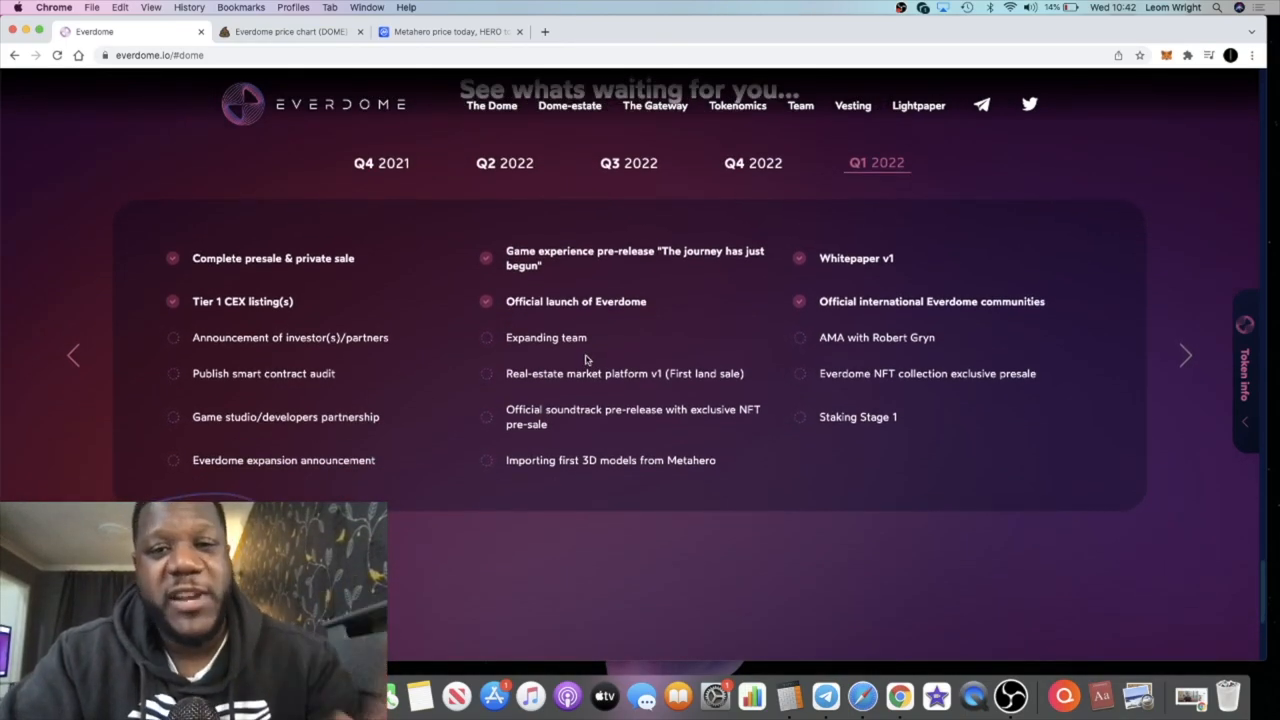